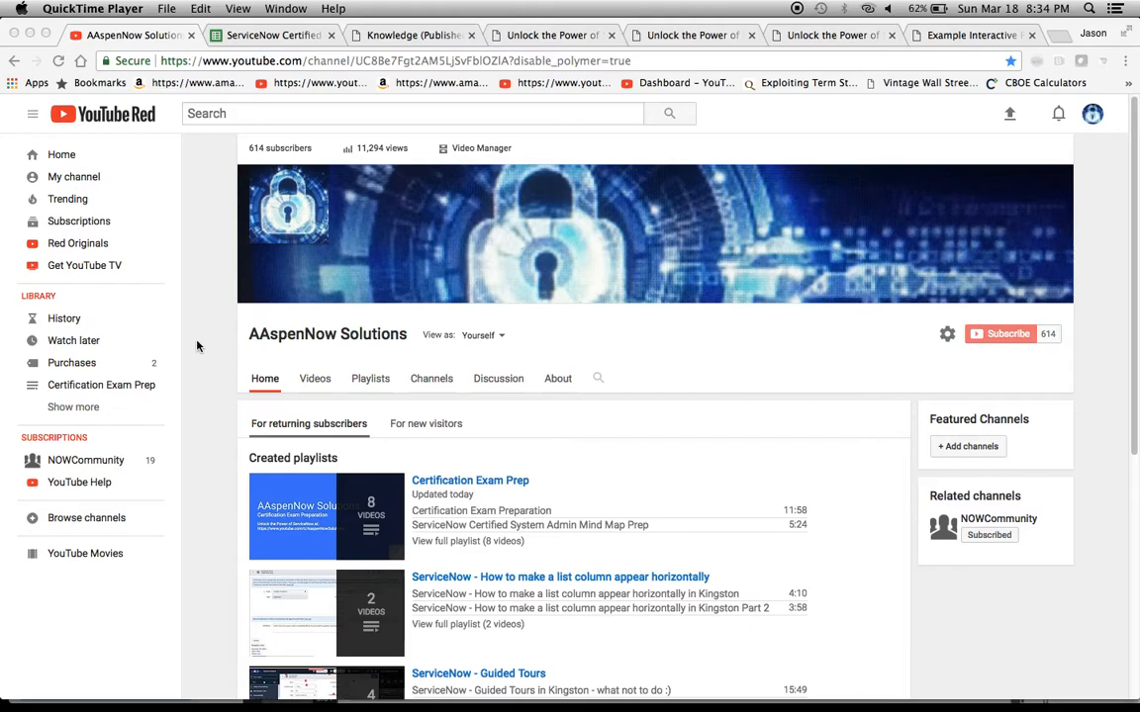
mouse_move(982, 362)
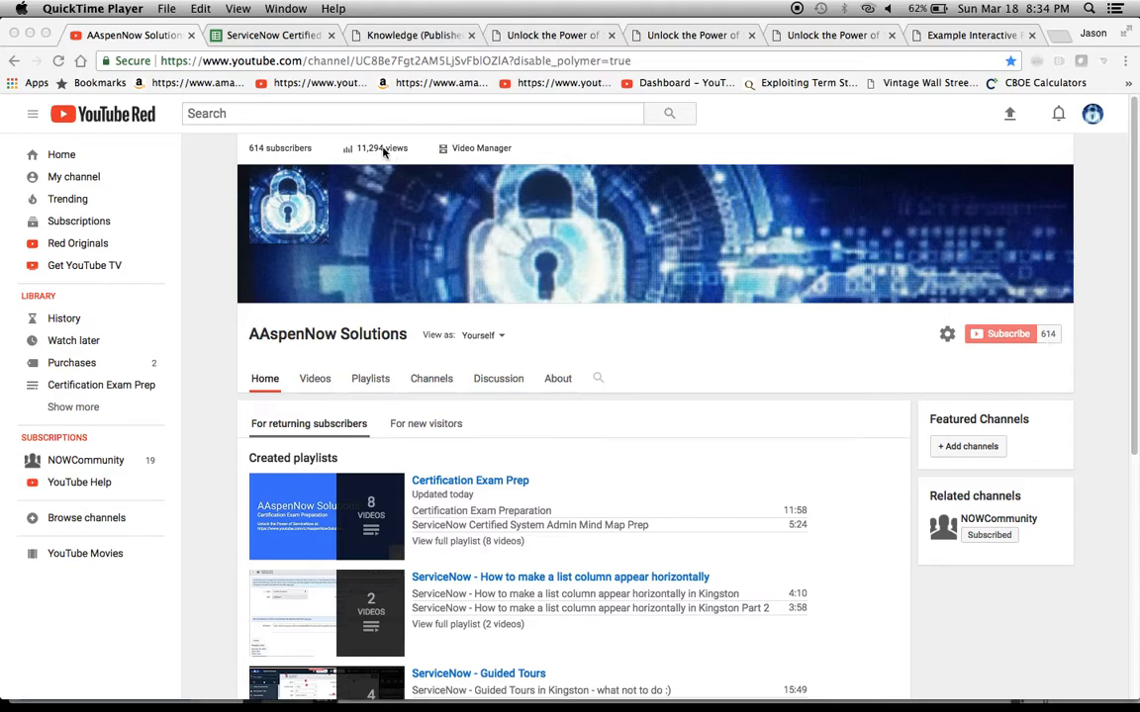
mouse_move(267, 8)
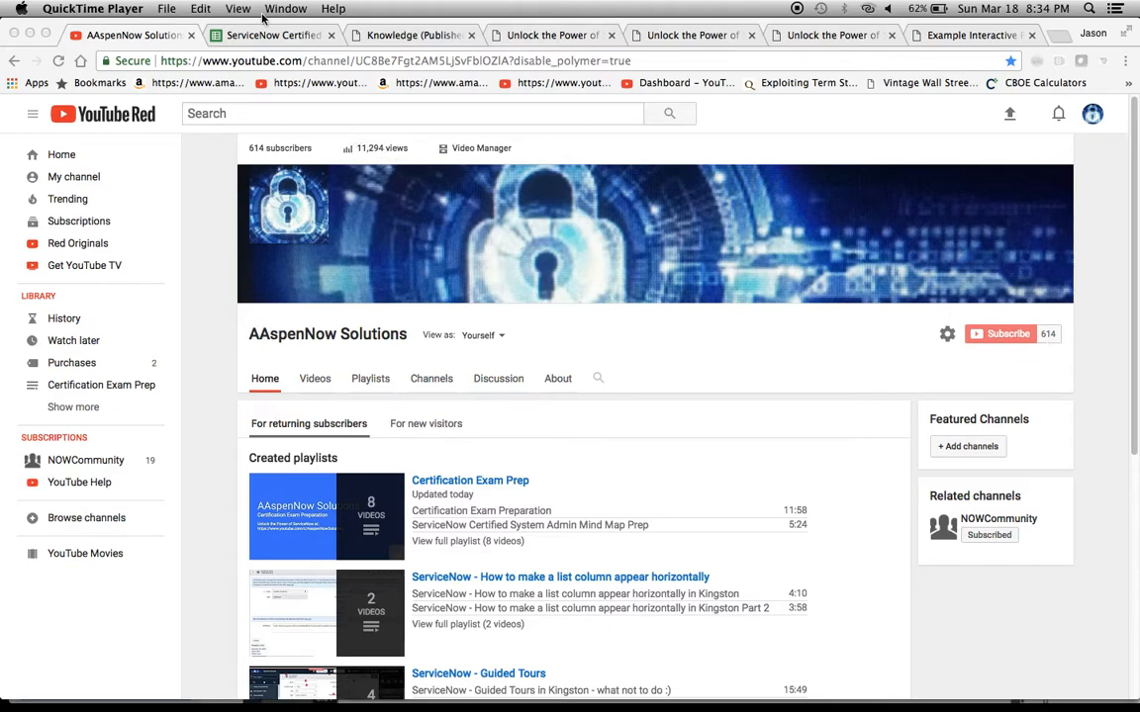
- Glance at ServiceNow's published knowledge articles, then show Sheet1 of the mind map
left_click(277, 35)
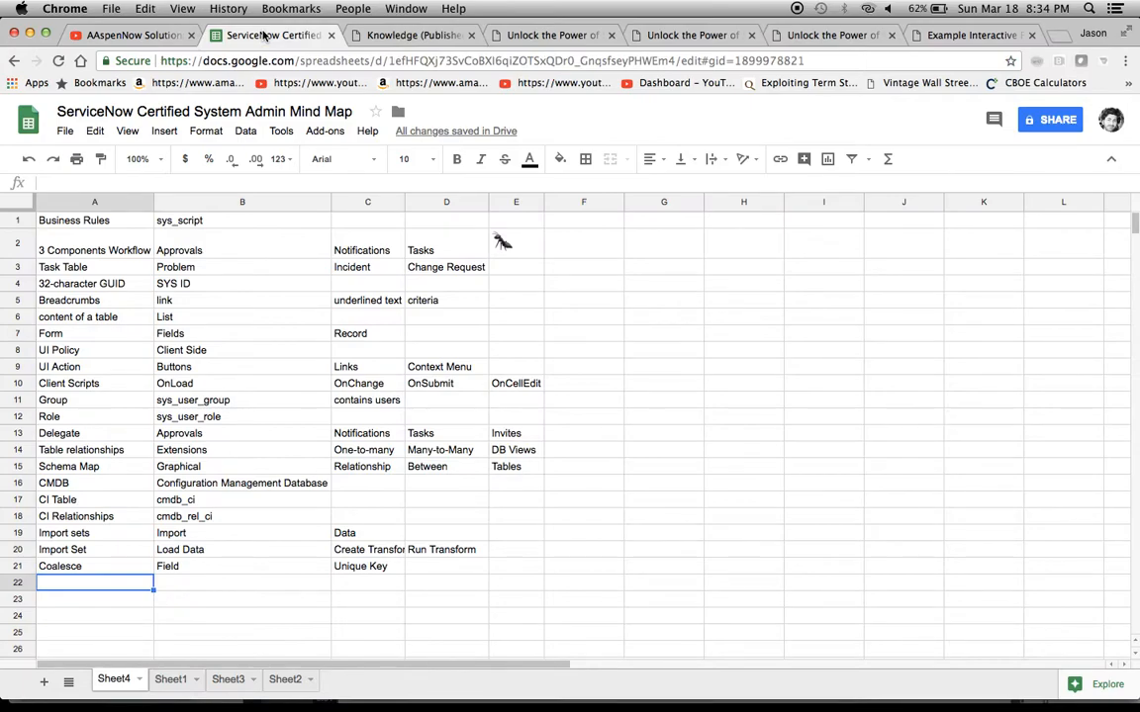
mouse_move(265, 35)
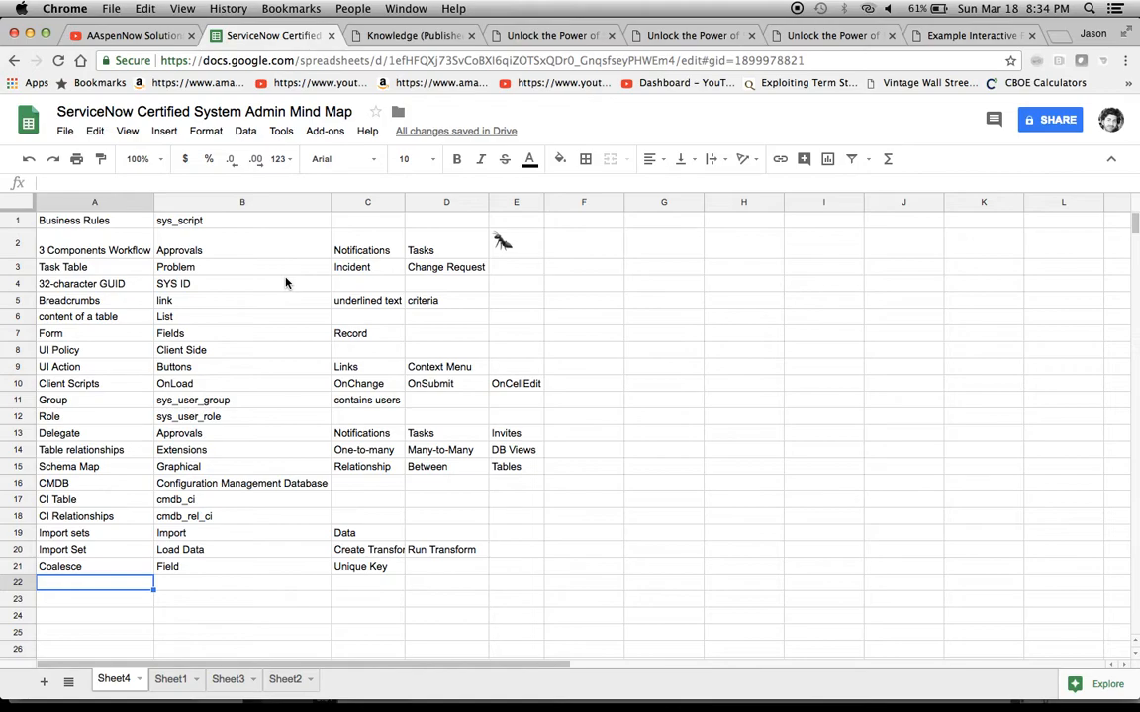
left_click(410, 35)
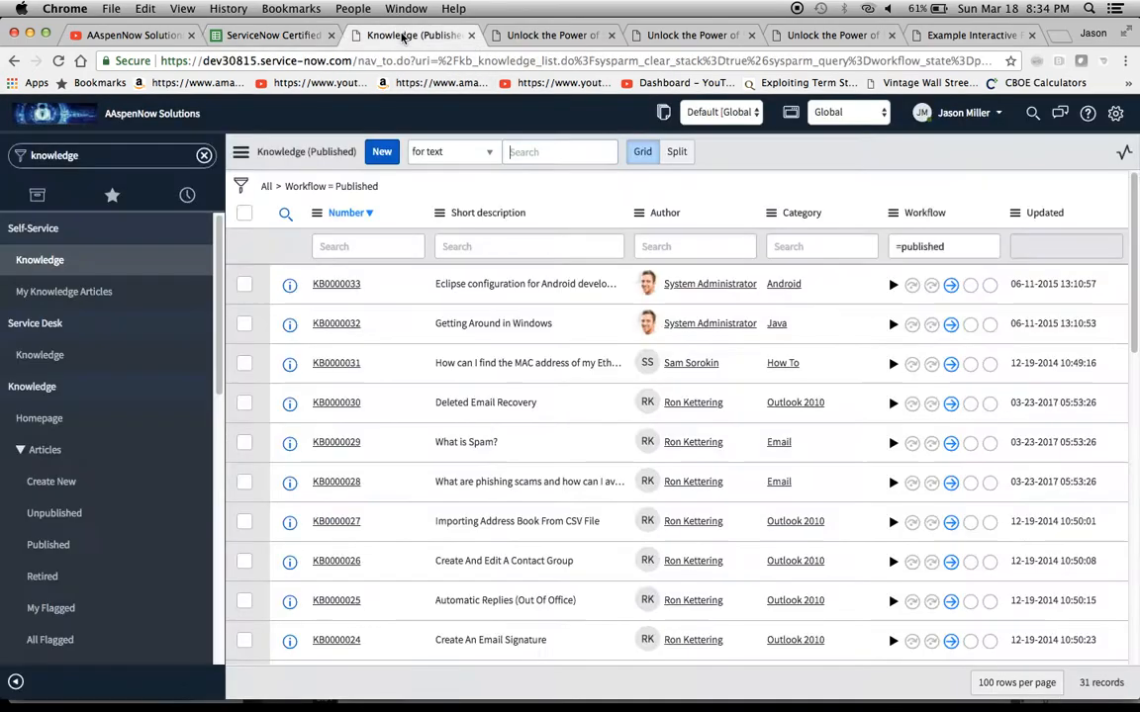
left_click(267, 36)
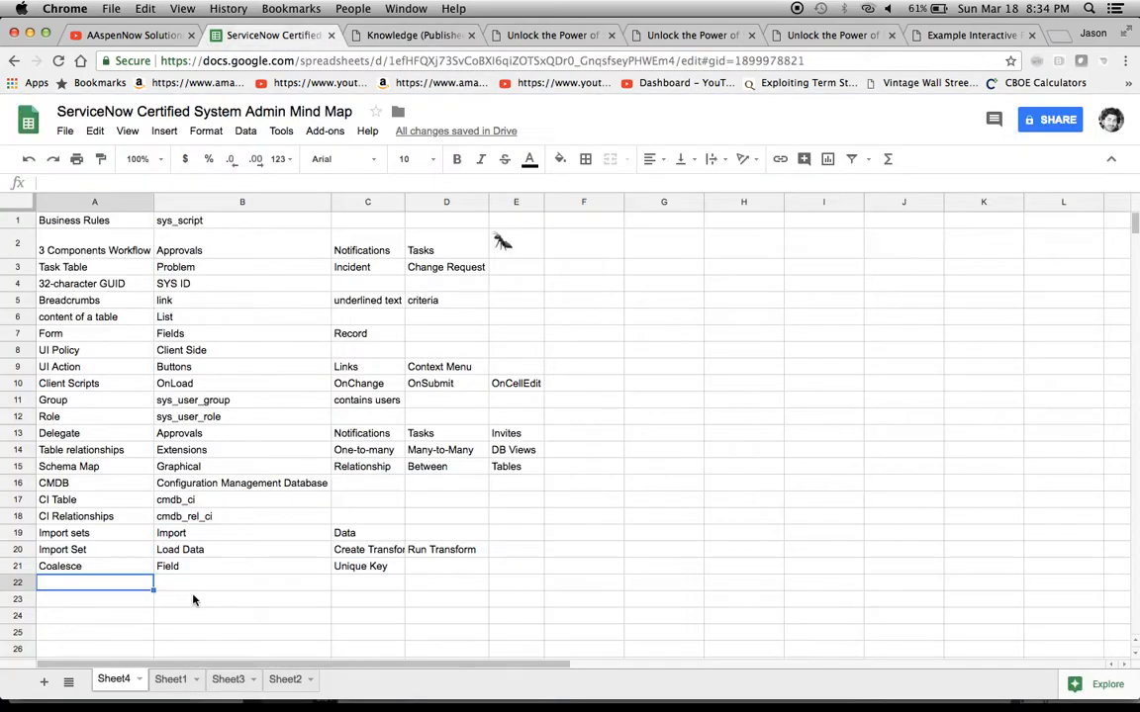
left_click(171, 679)
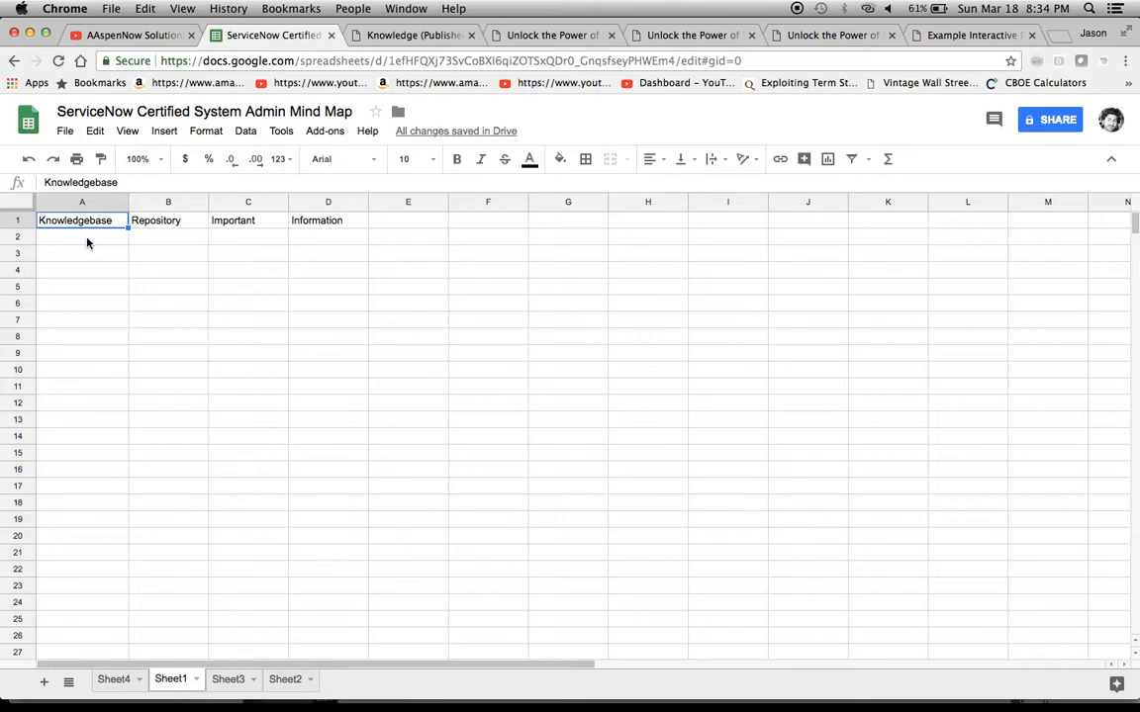
- Copy Knowledgebase, Repository, Important and Information from Sheet1 into Sheet4 row 22
left_click_drag(81, 220, 328, 220)
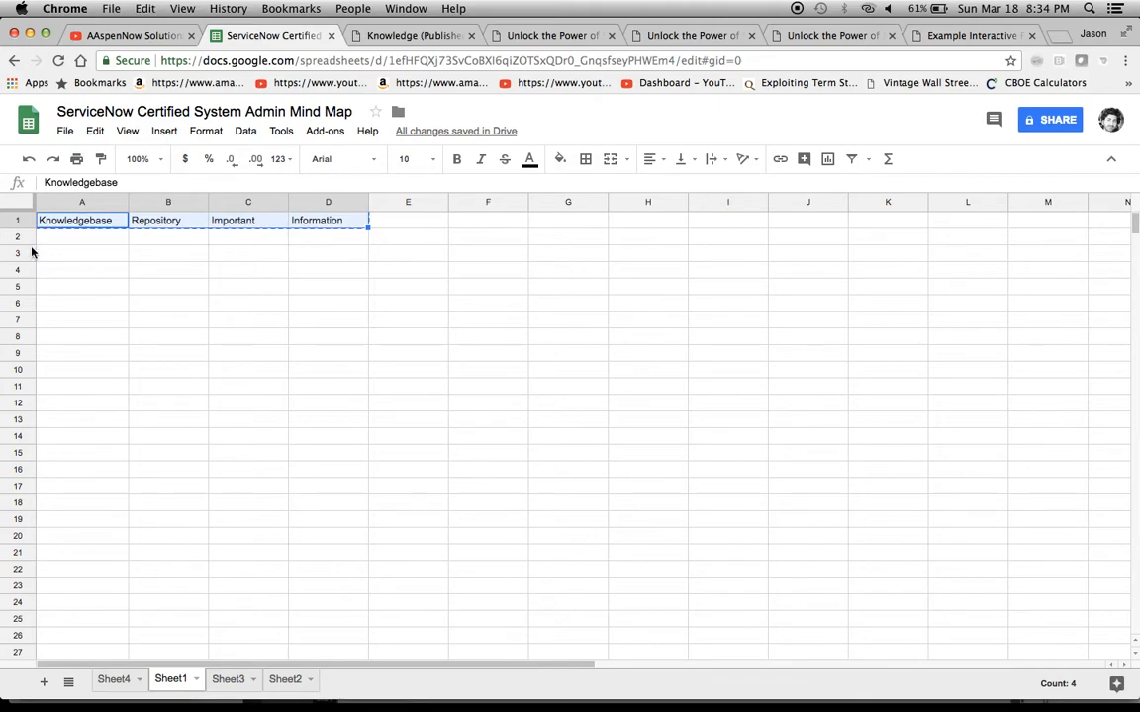
left_click(115, 681)
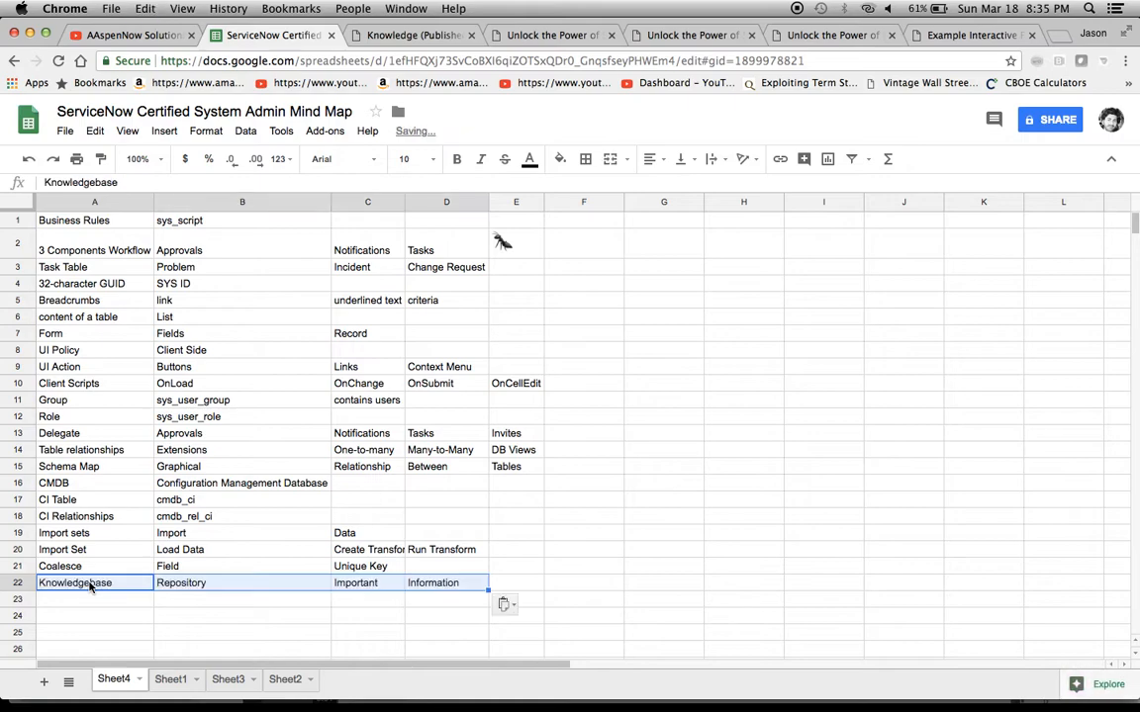
left_click(221, 583)
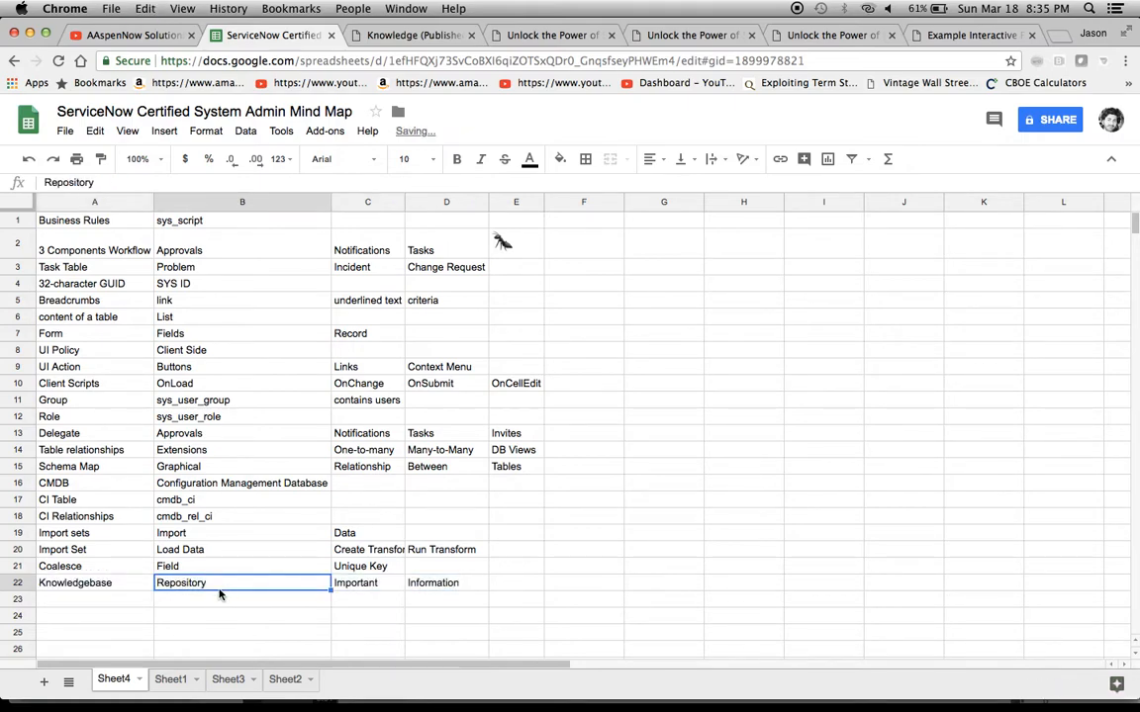
left_click(77, 584)
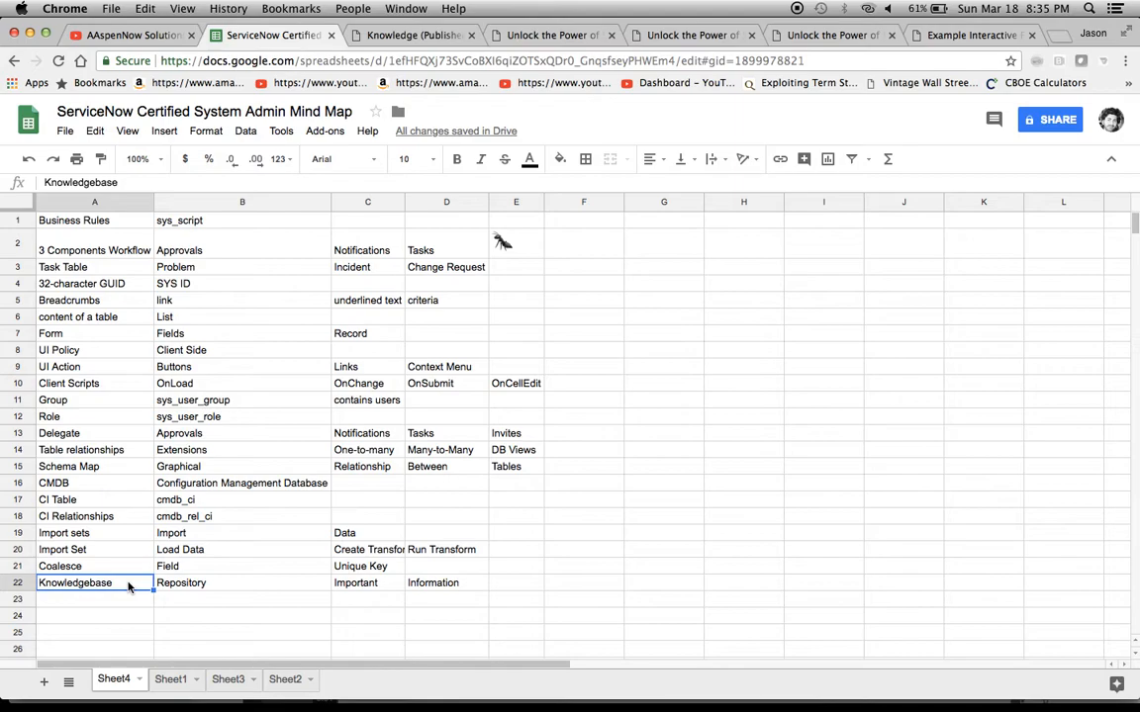
mouse_move(113, 616)
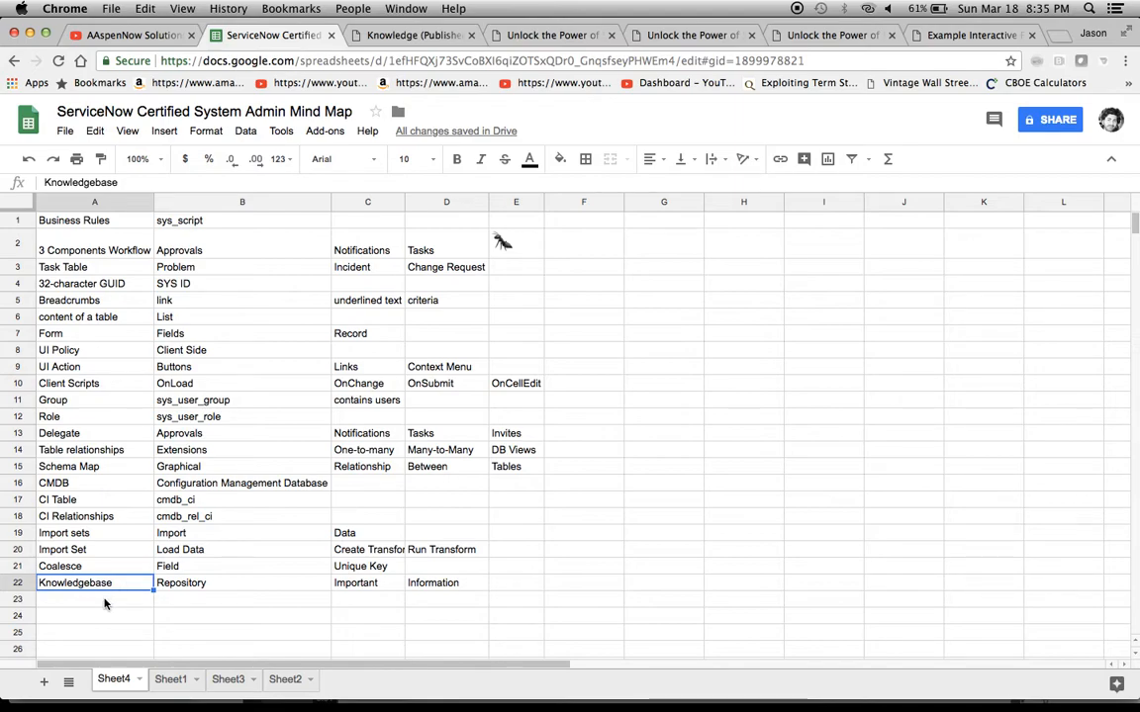
left_click(87, 601)
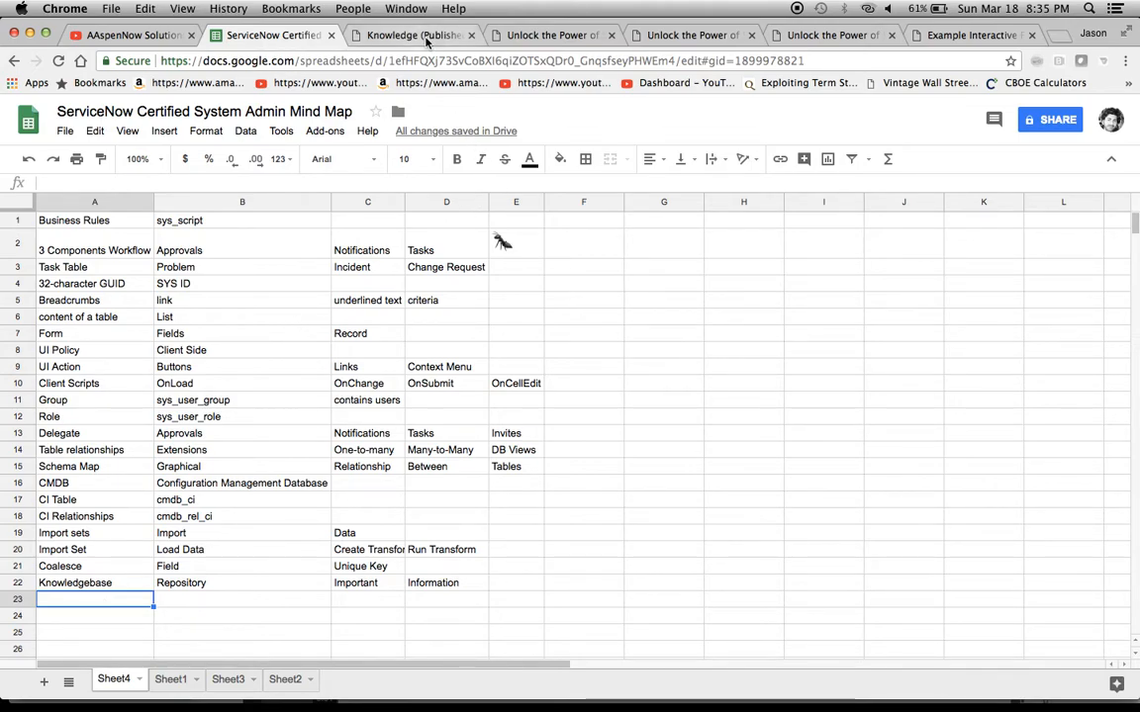
left_click(410, 34)
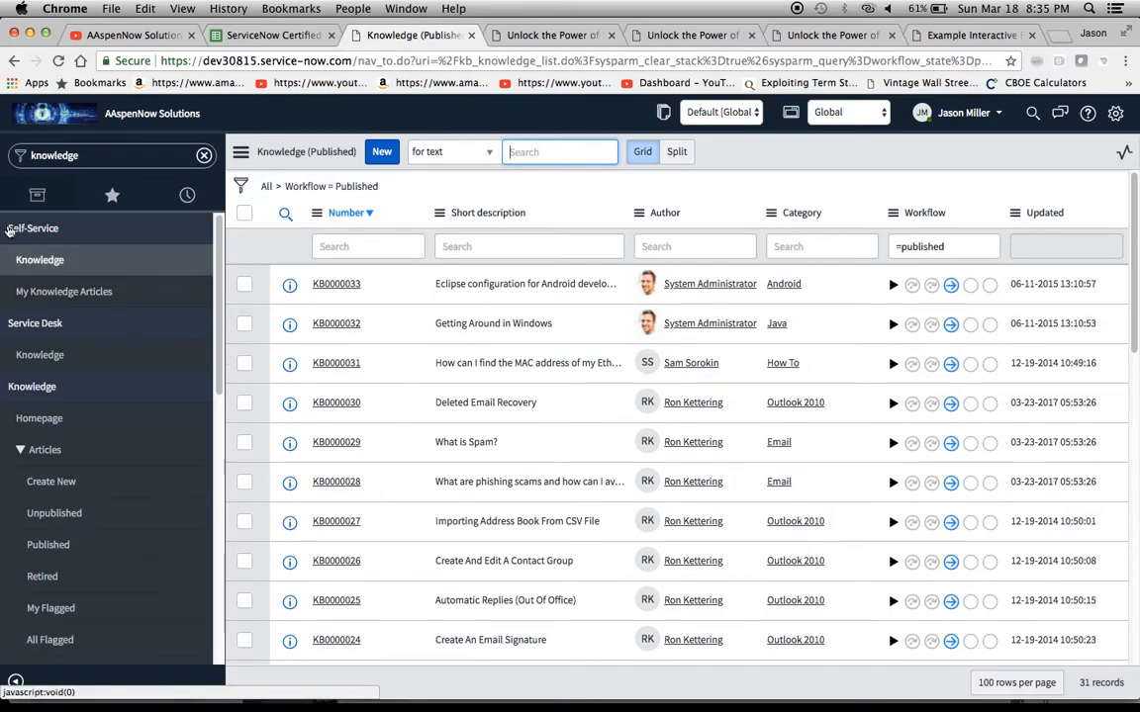
scroll("down", 3)
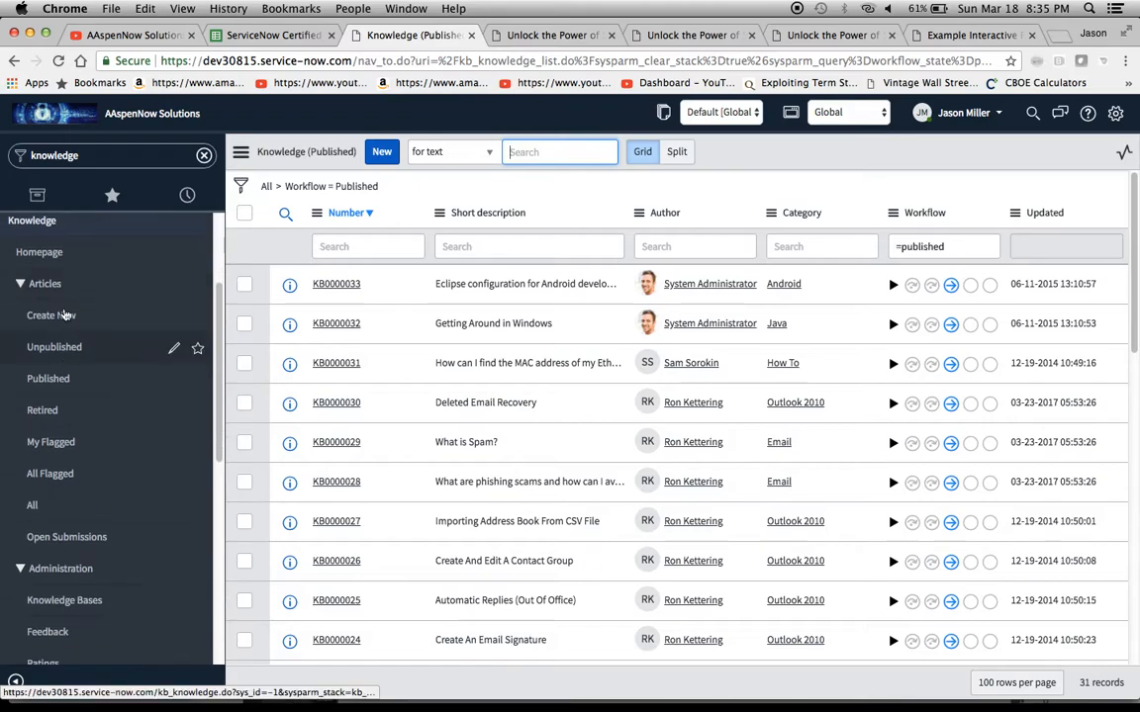
mouse_move(62, 500)
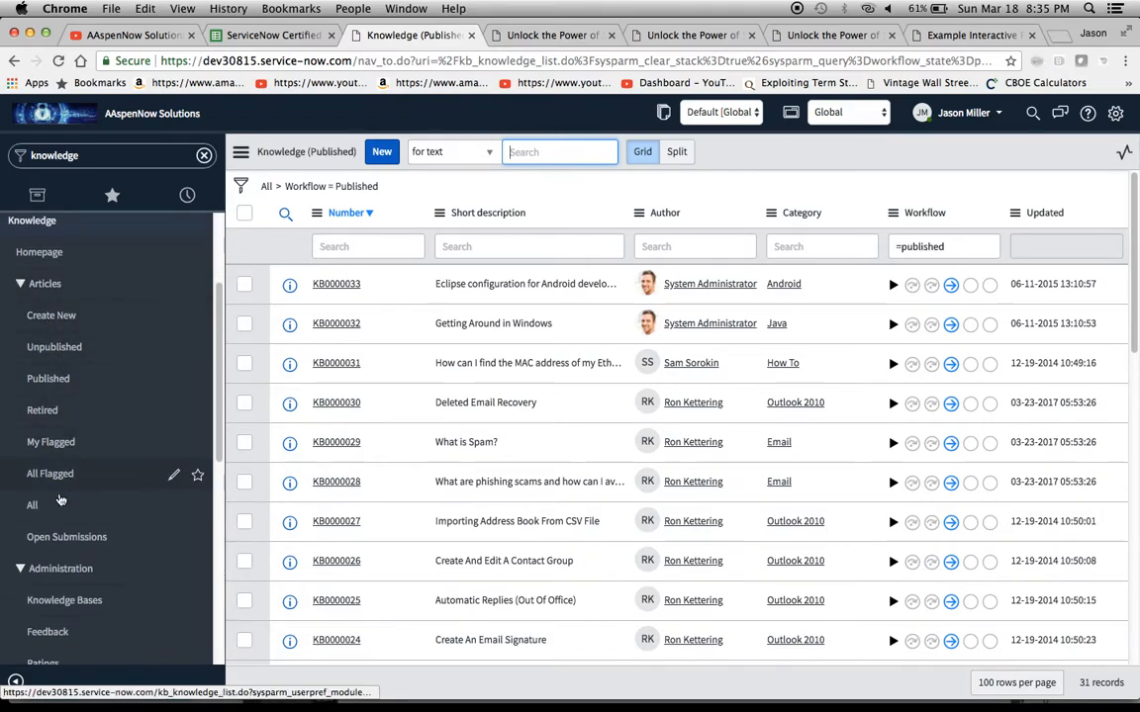
mouse_move(47, 378)
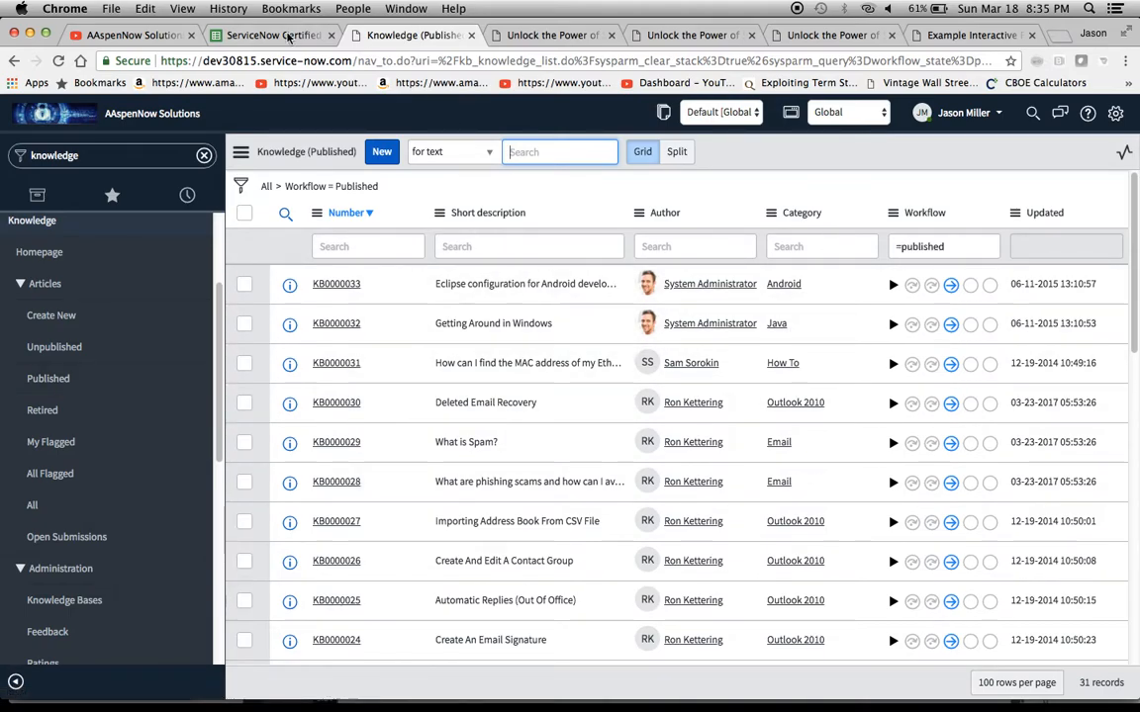
left_click(267, 36)
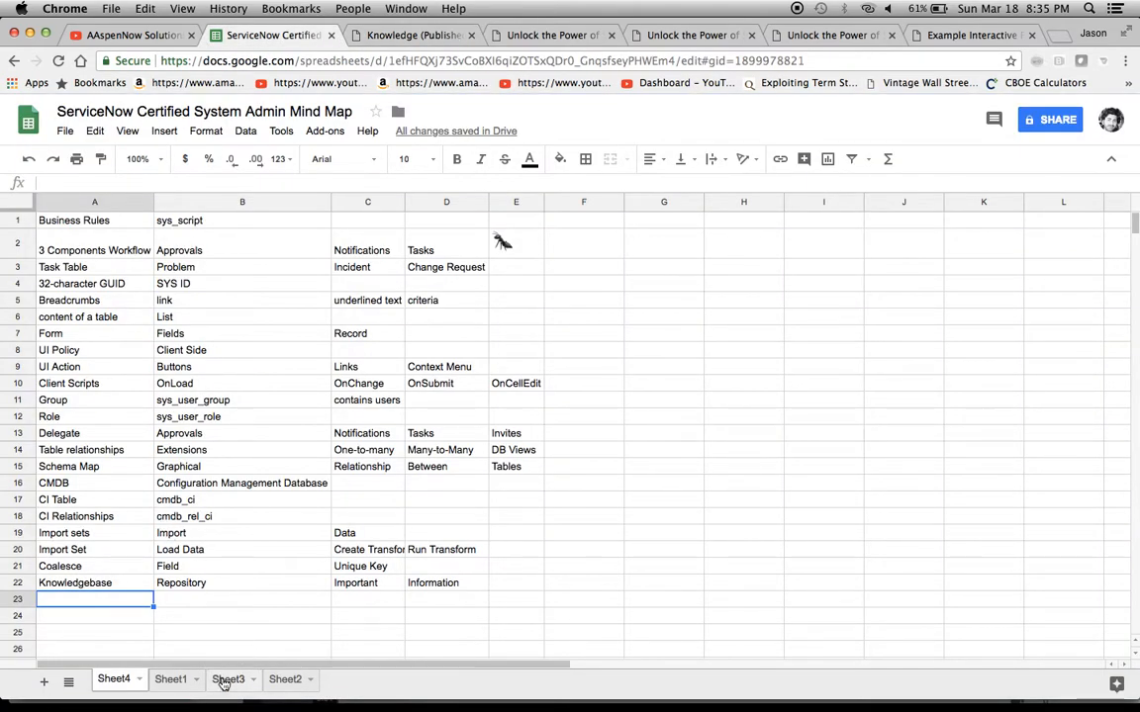
- Copy 'Workflows Available to Users' and 'Publish' from Sheet3 into Sheet4 row 23, then view ServiceNow
left_click(226, 679)
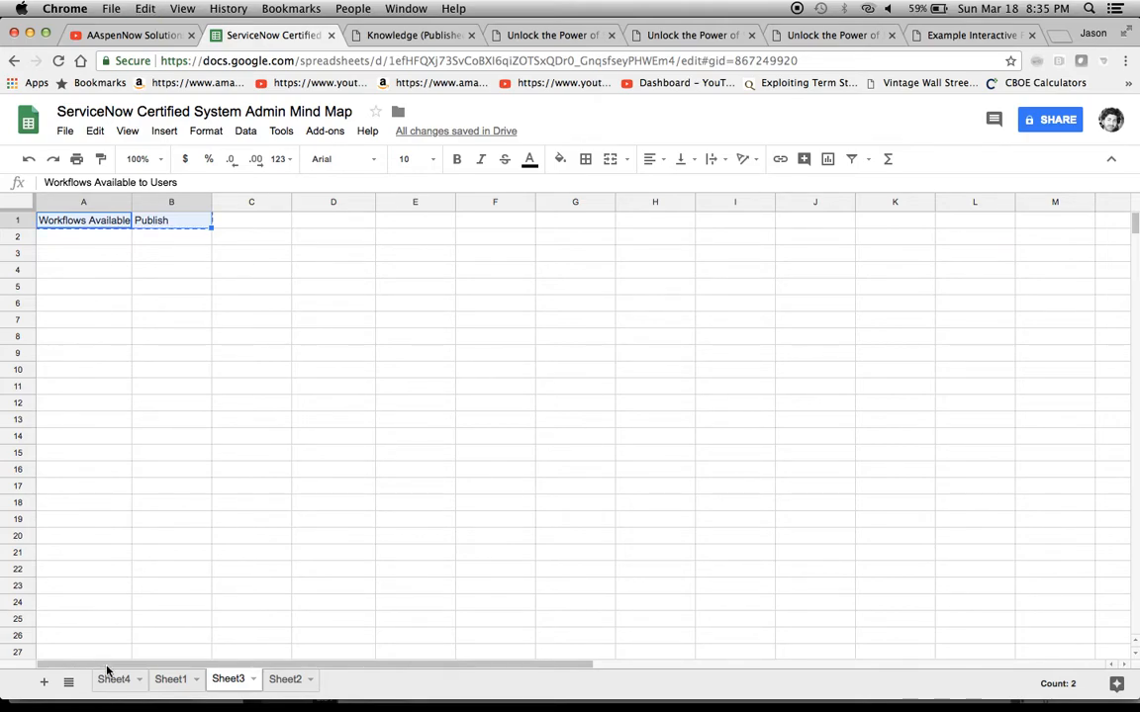
left_click(115, 680)
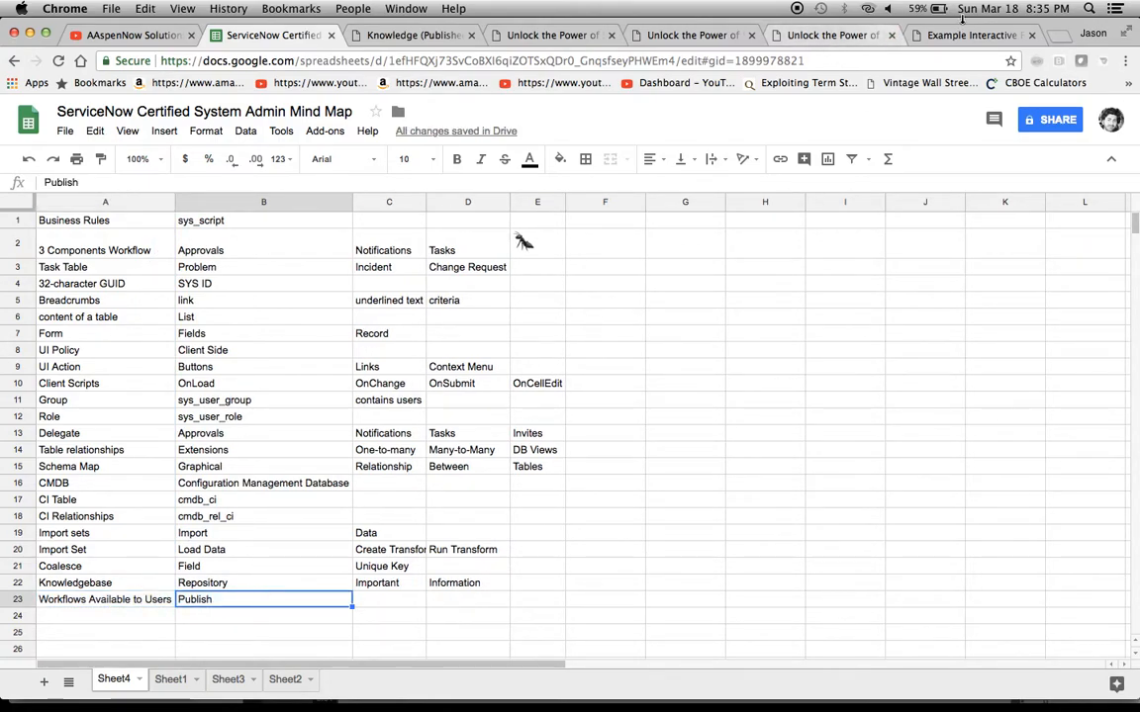
left_click(829, 36)
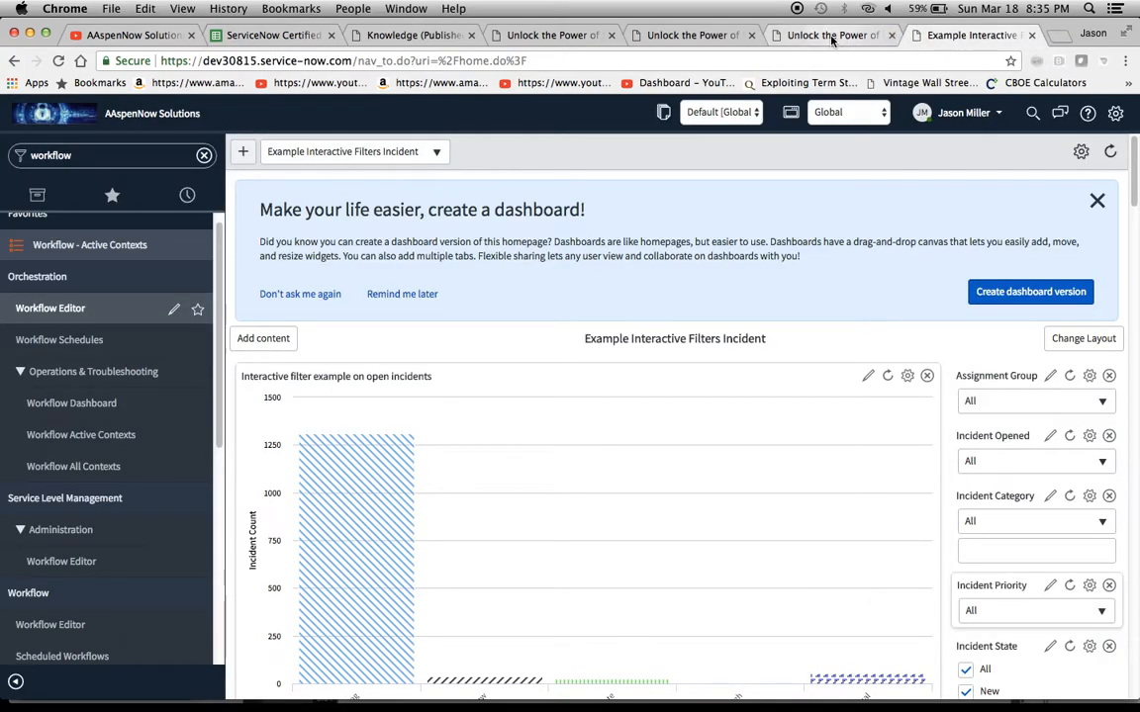
- Publish the Default SLA workflow and accept the Publish Confirmation despite warnings
left_click(828, 34)
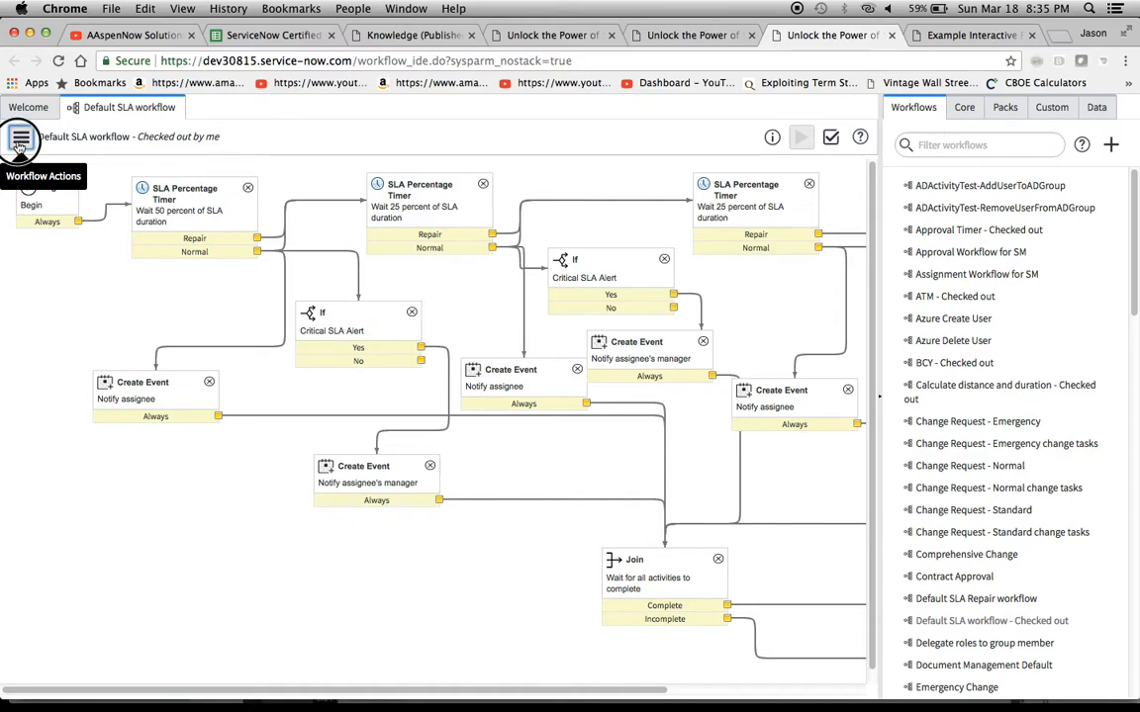
left_click(22, 136)
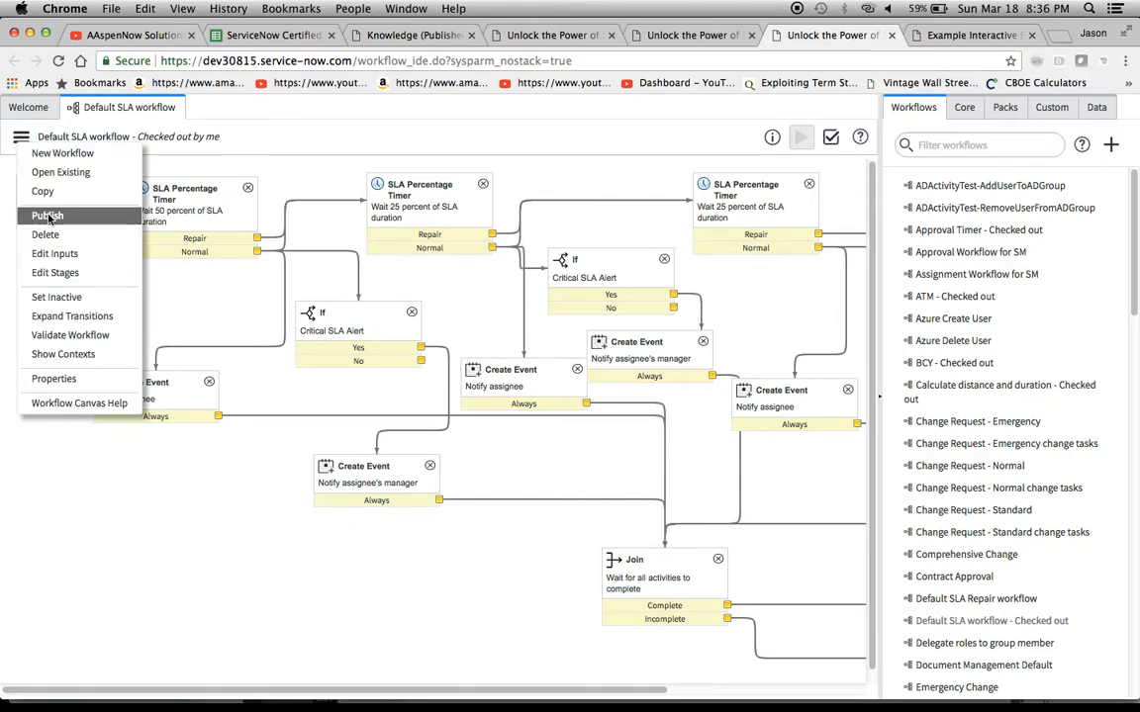
mouse_move(47, 214)
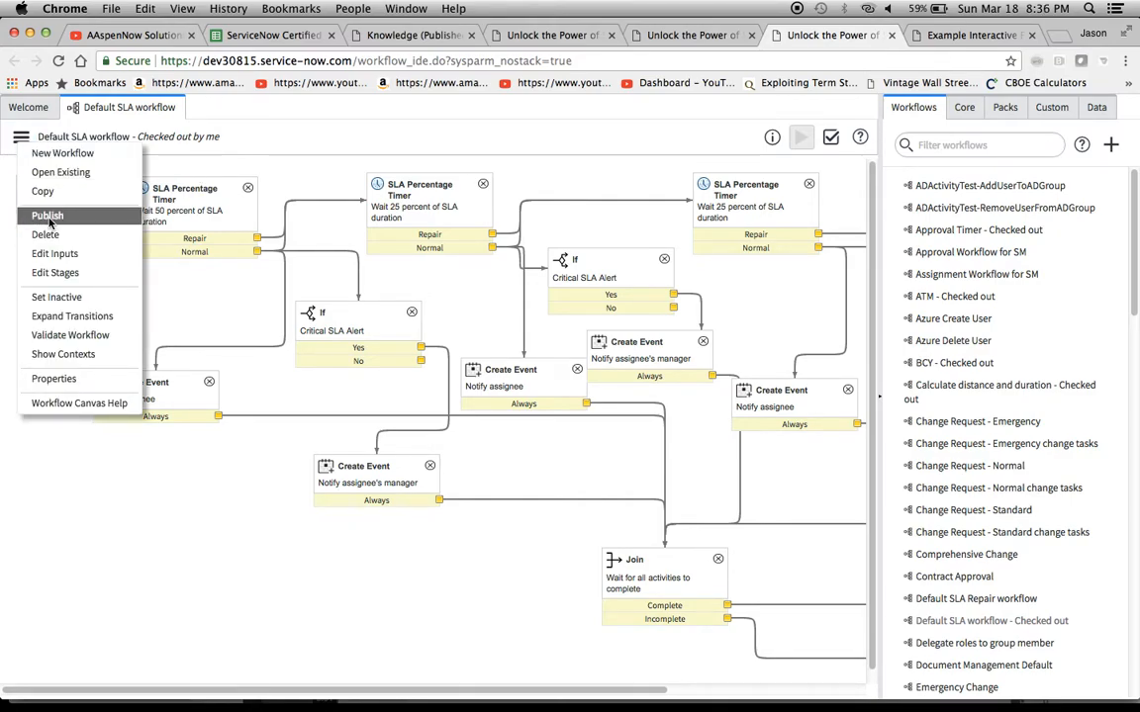
mouse_move(78, 404)
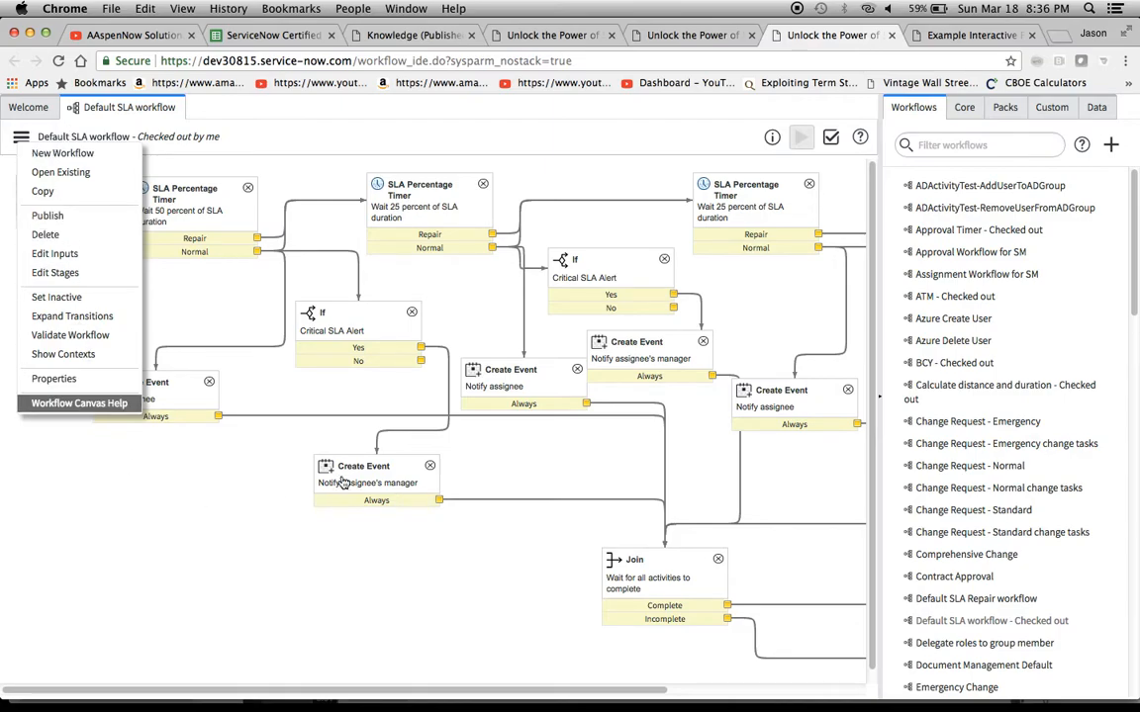
left_click(20, 137)
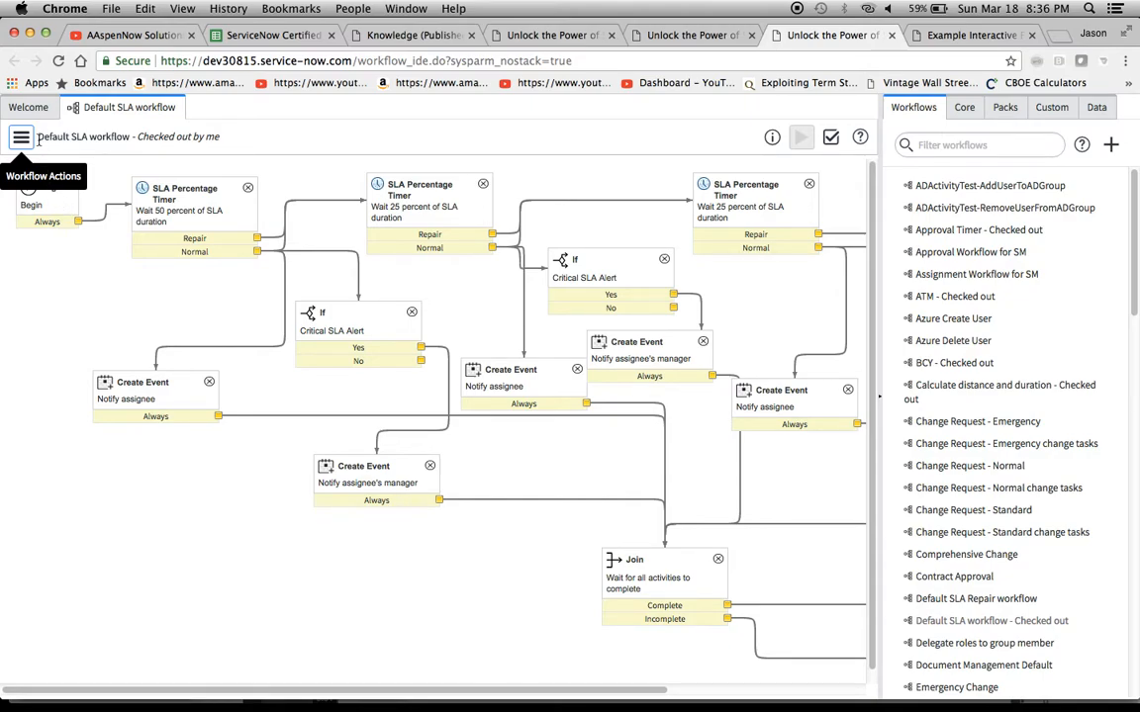
left_click(20, 135)
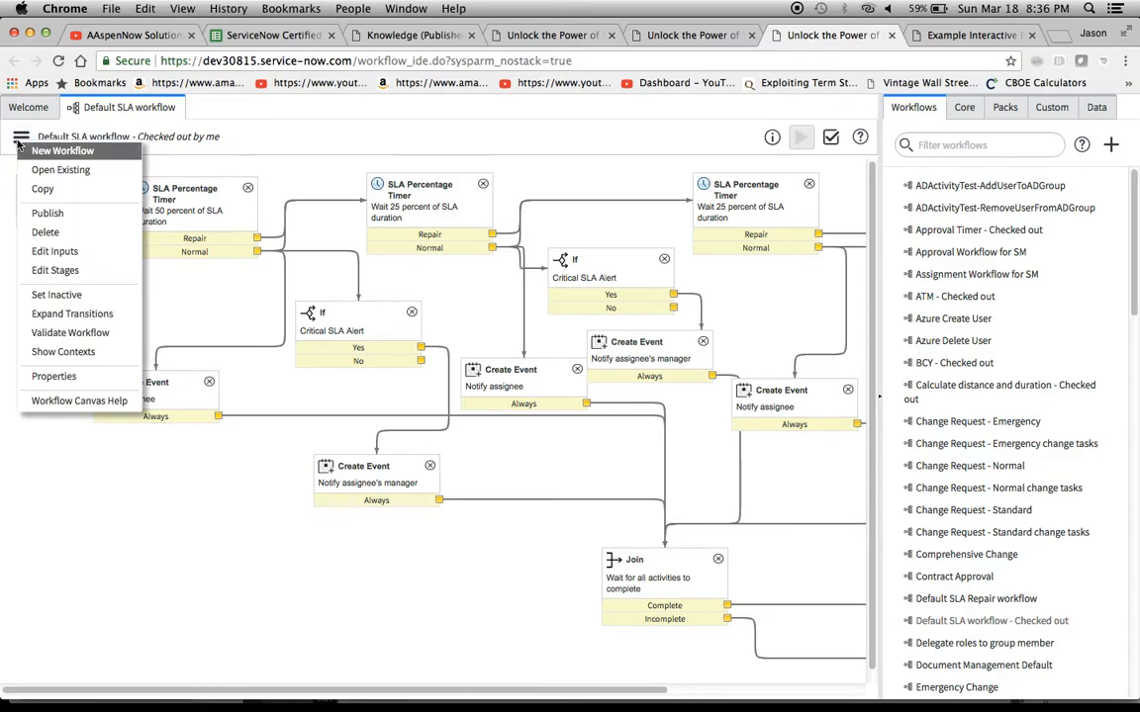
left_click(63, 150)
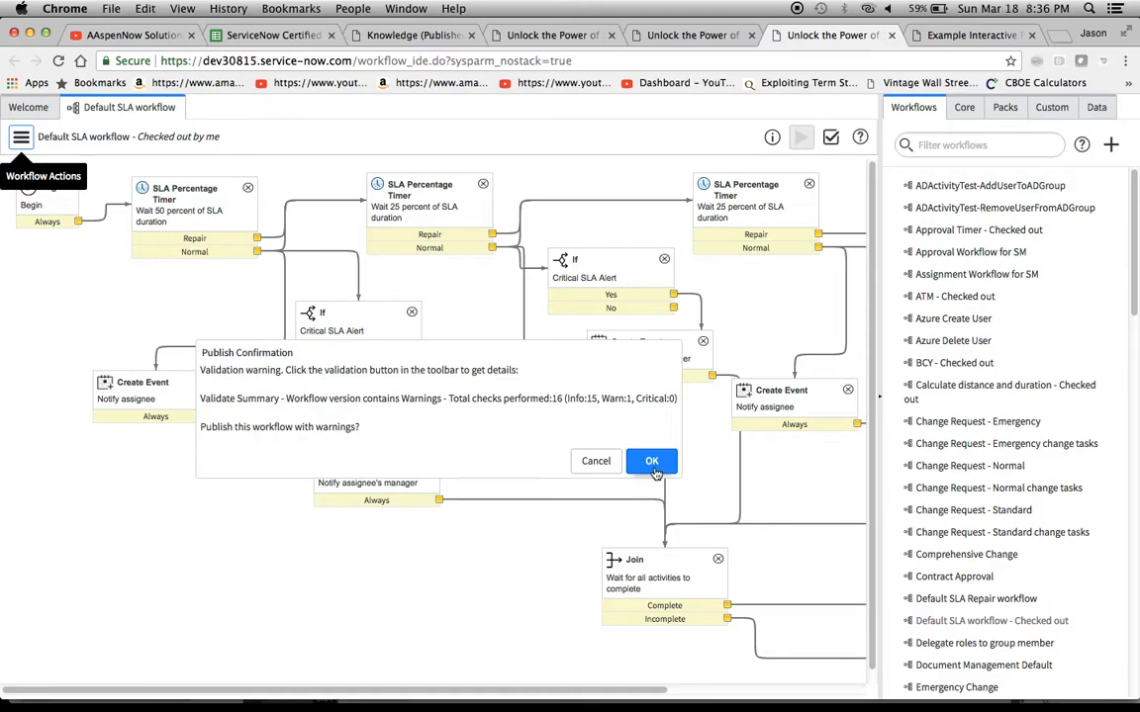
left_click(651, 461)
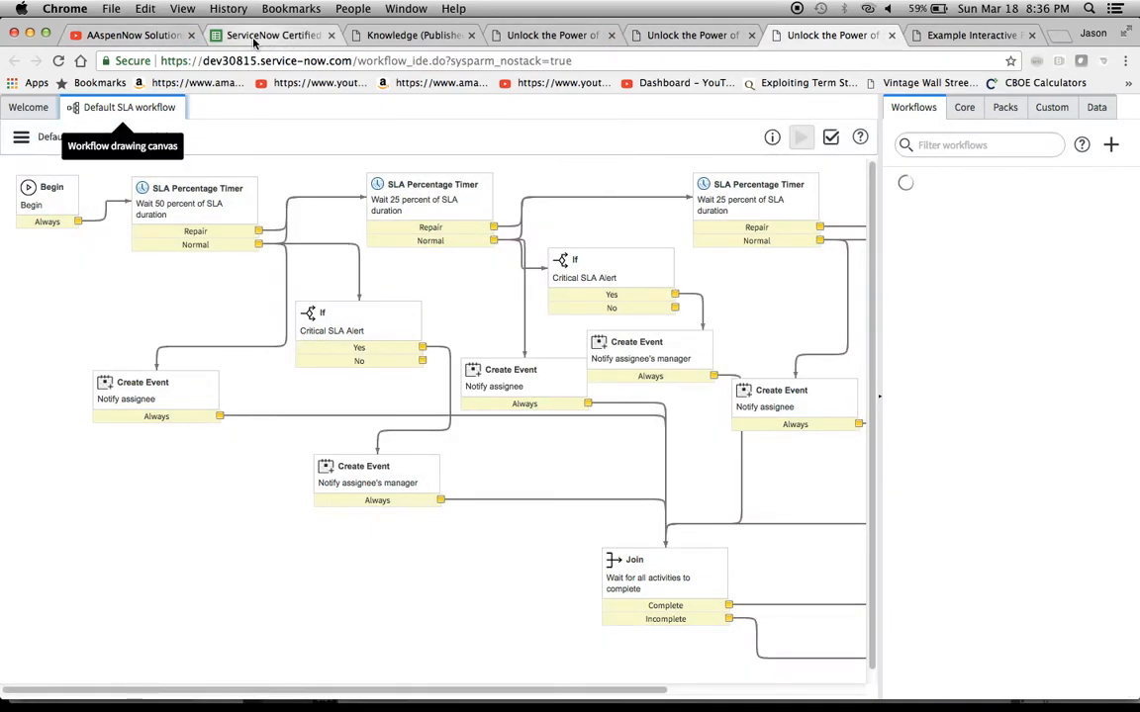
mouse_move(255, 38)
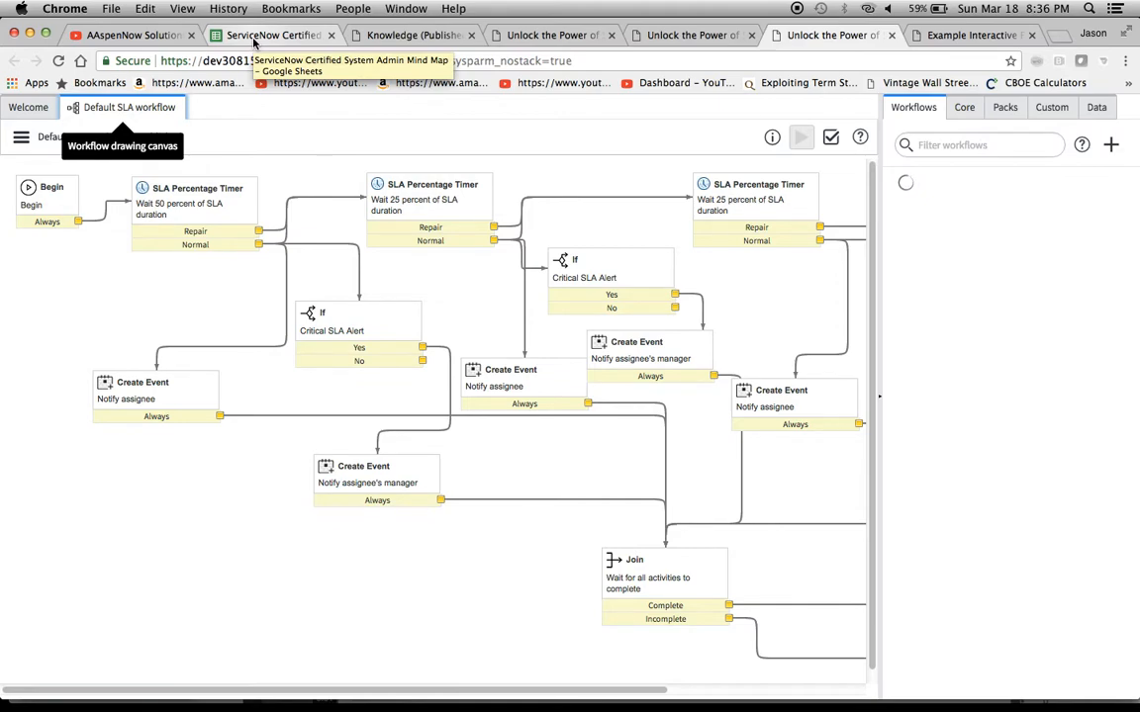
- Copy Change Banner and Colors, System Prop and CSS Prop from Sheet2 into Sheet4 row 24
left_click(250, 35)
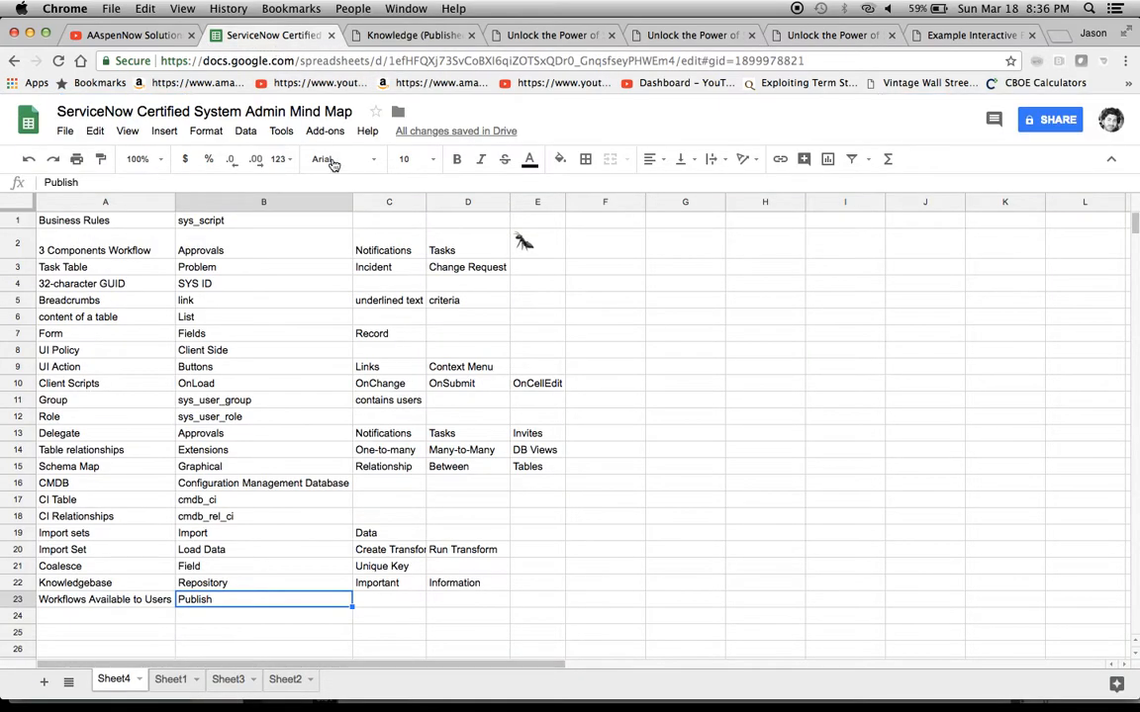
left_click(289, 679)
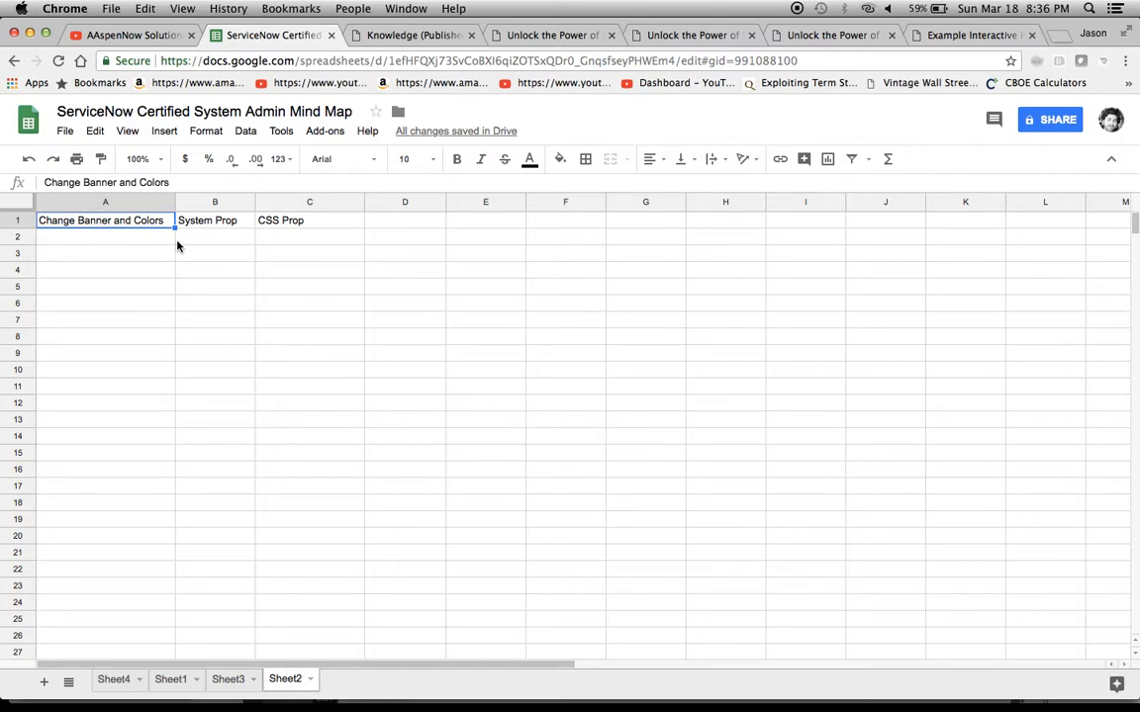
left_click_drag(105, 220, 309, 220)
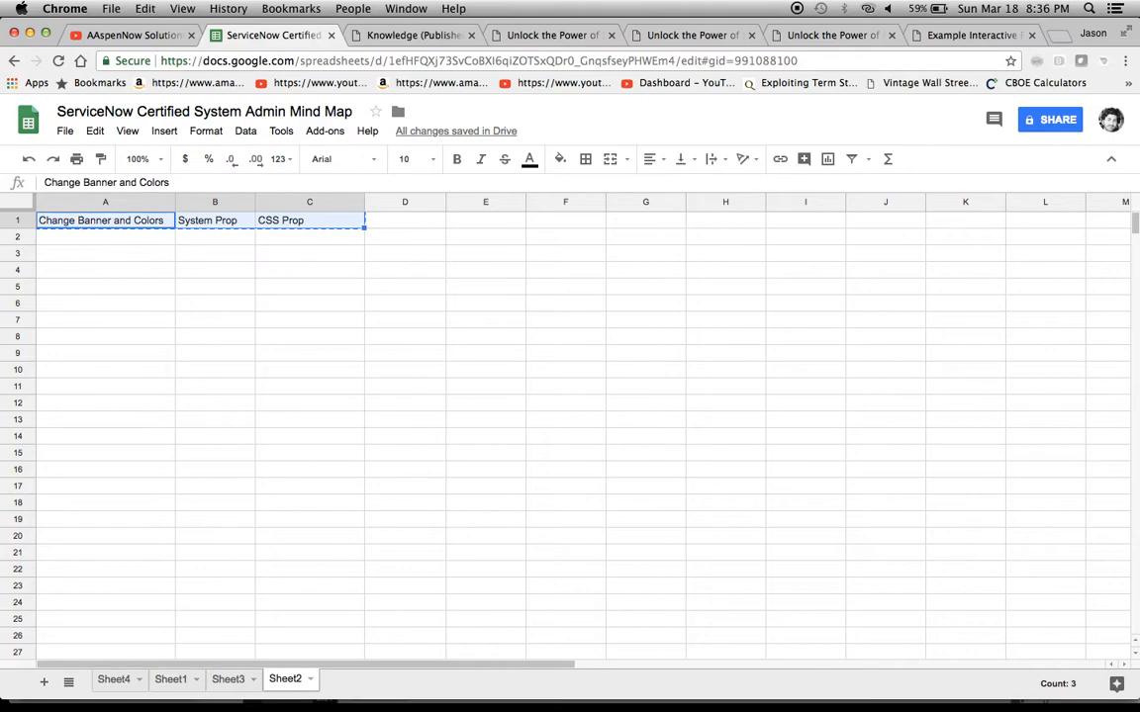
left_click(115, 680)
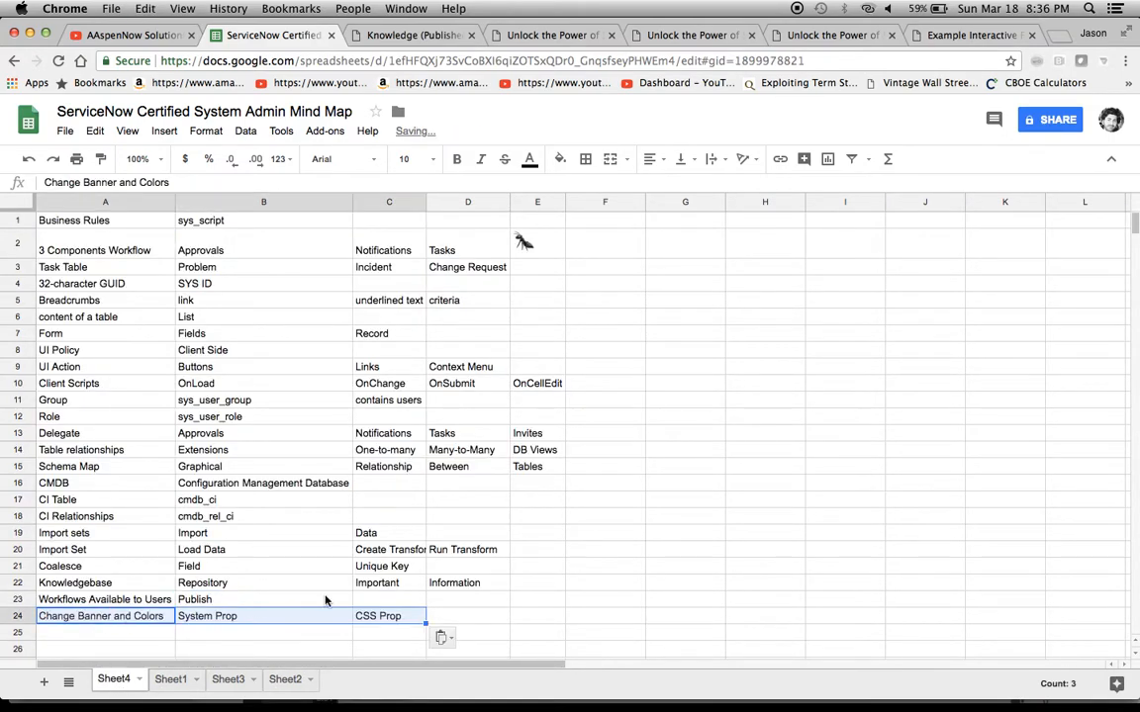
left_click(552, 35)
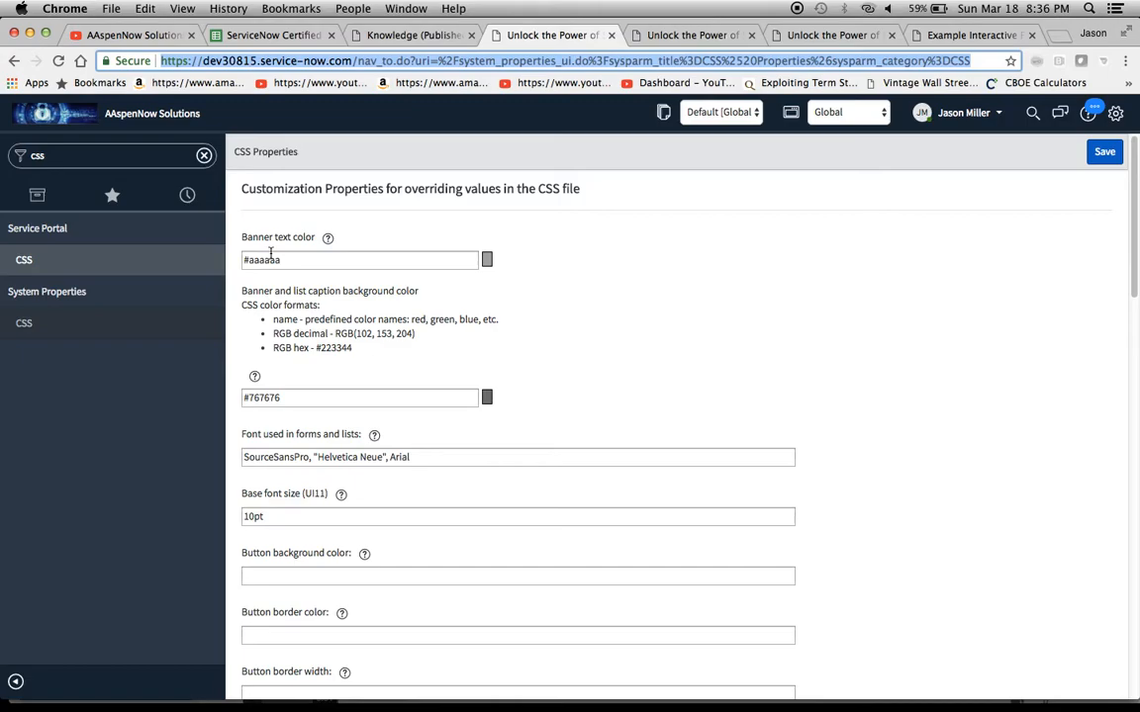
- Browse the CSS Properties, then search System Properties for 'banner' and step through matches
scroll("down", 3)
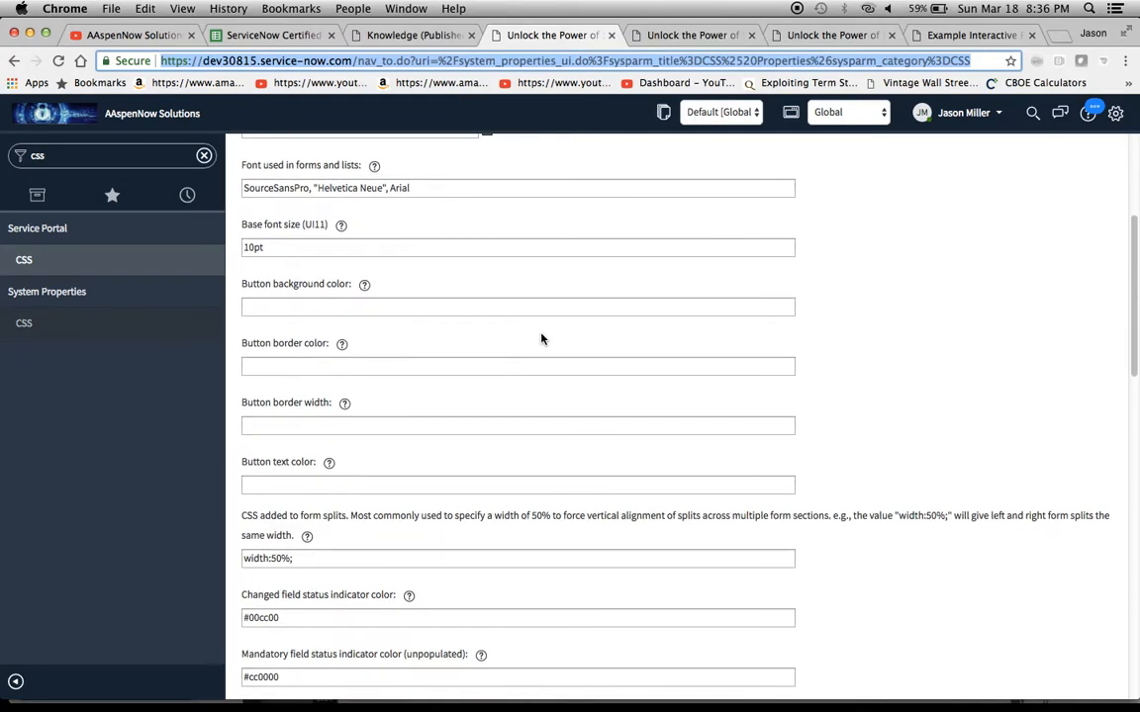
scroll("down", 3)
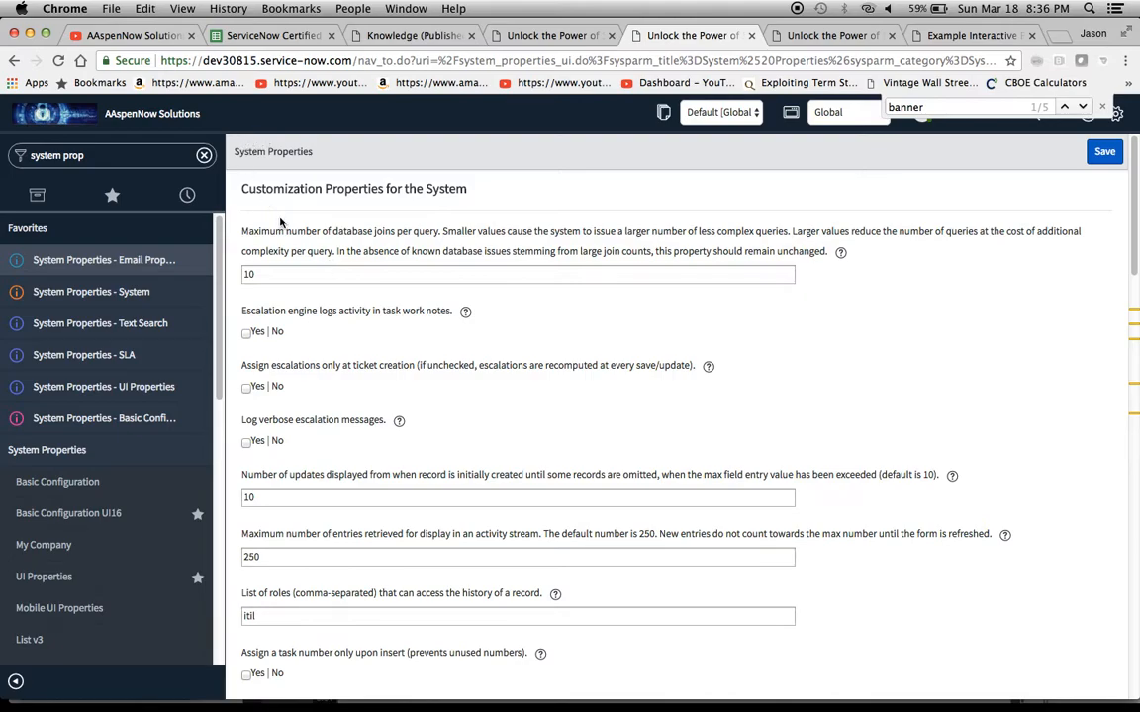
mouse_move(130, 295)
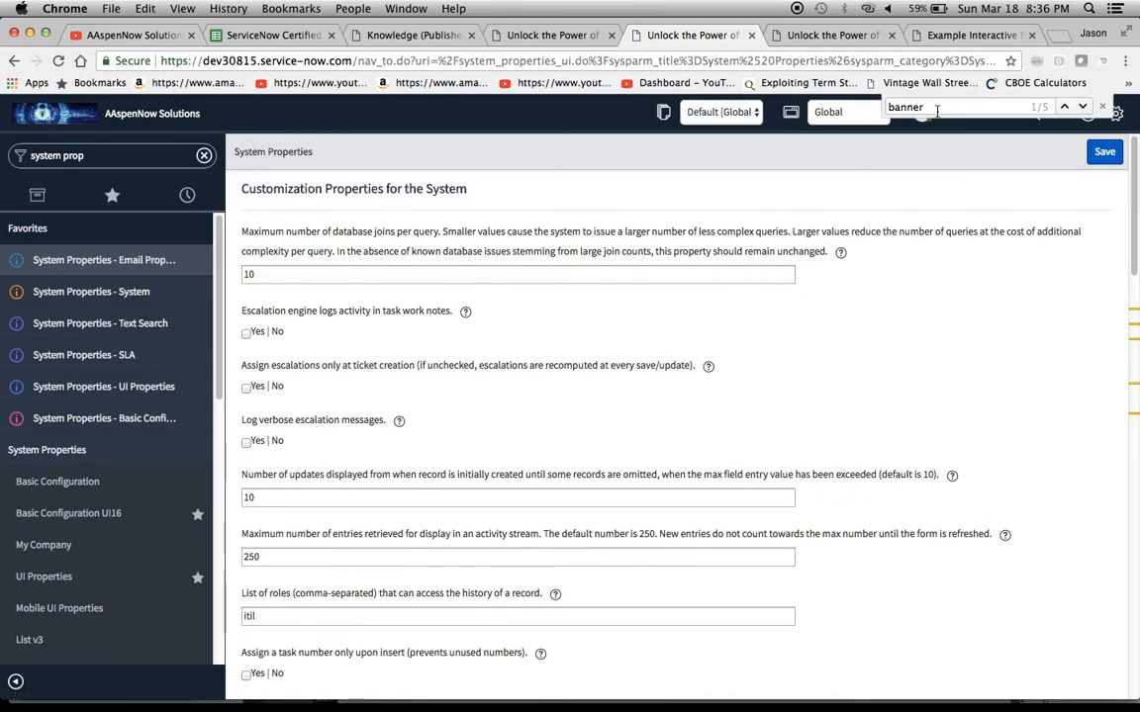
left_click(1079, 109)
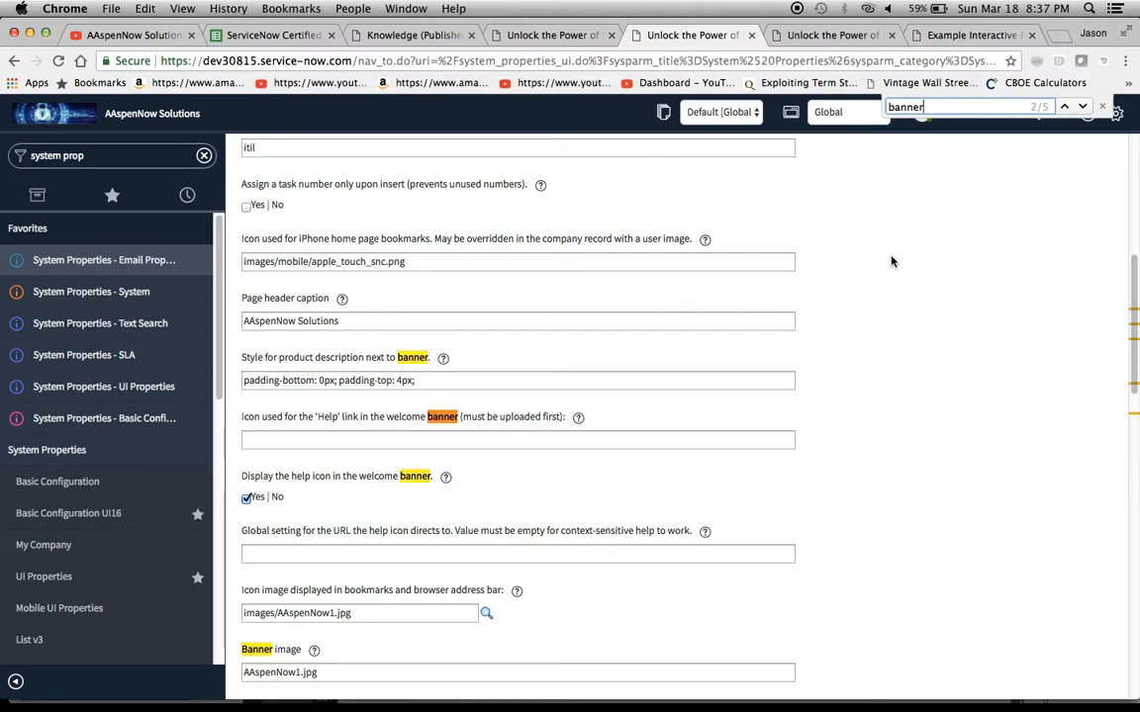
scroll("down", 3)
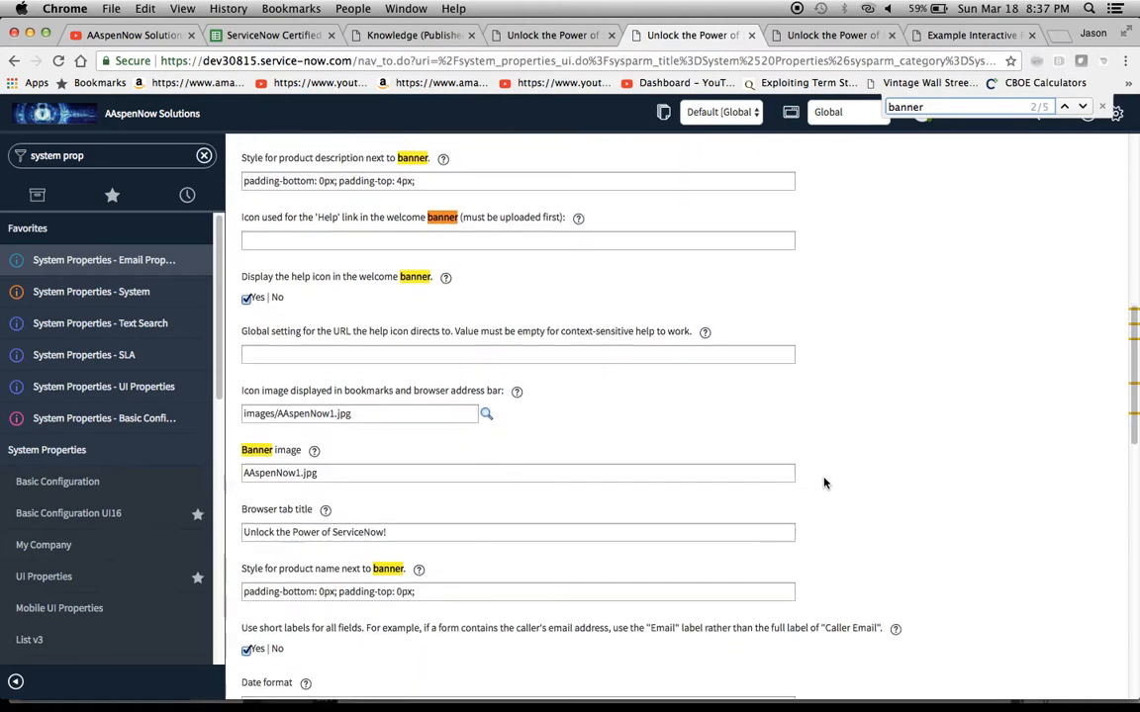
scroll("down", 3)
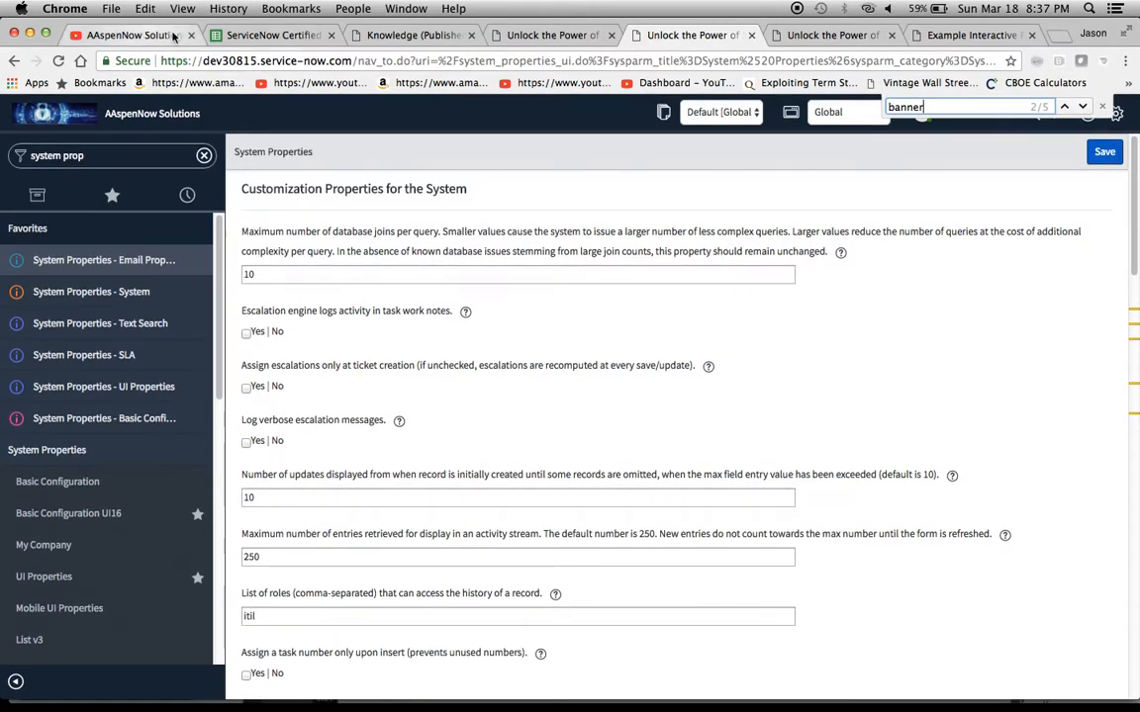
- Return to the mind map and select the Change Banner and Colors cell A24
left_click(274, 35)
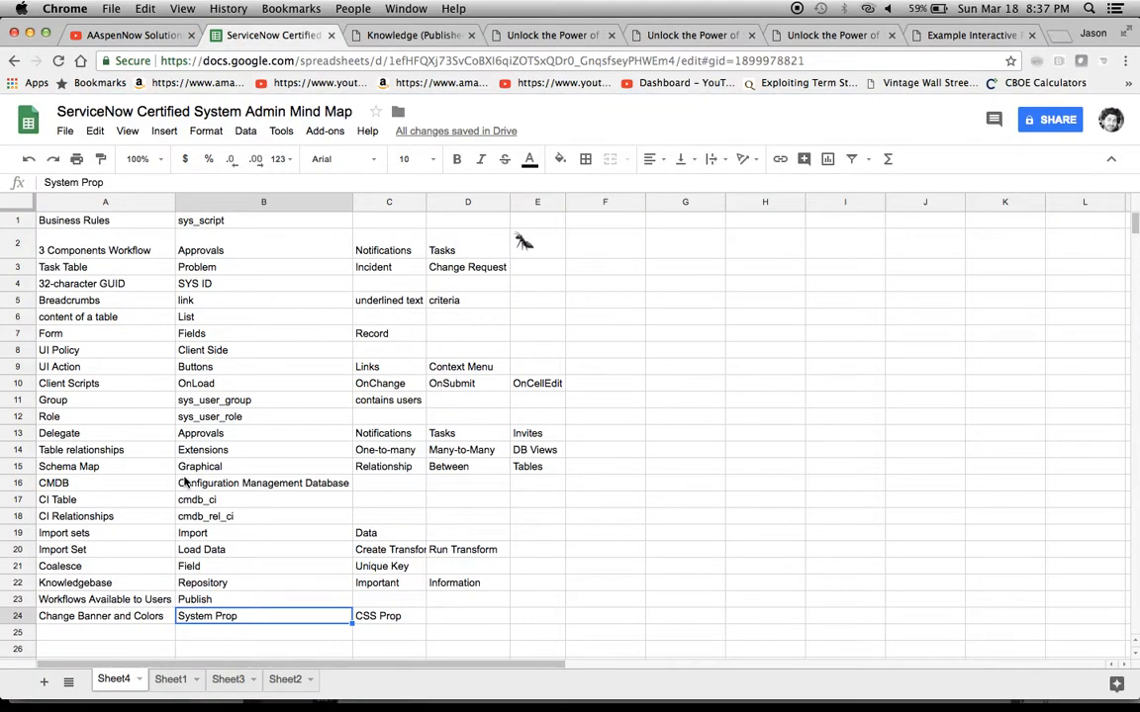
left_click(99, 616)
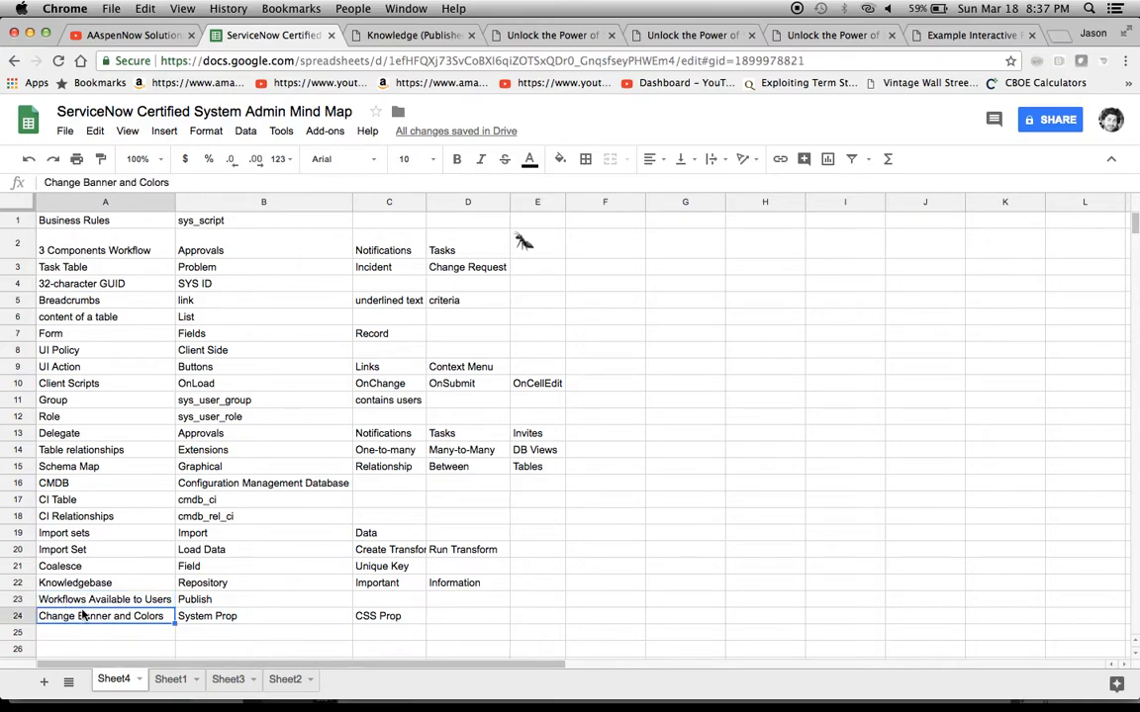